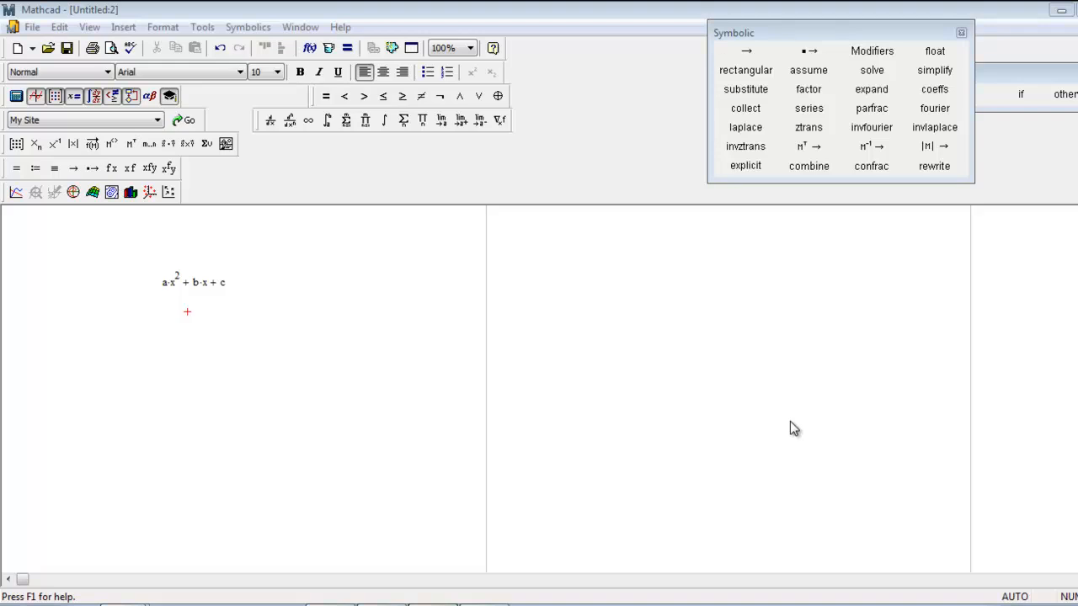
pyautogui.moveTo(807, 372)
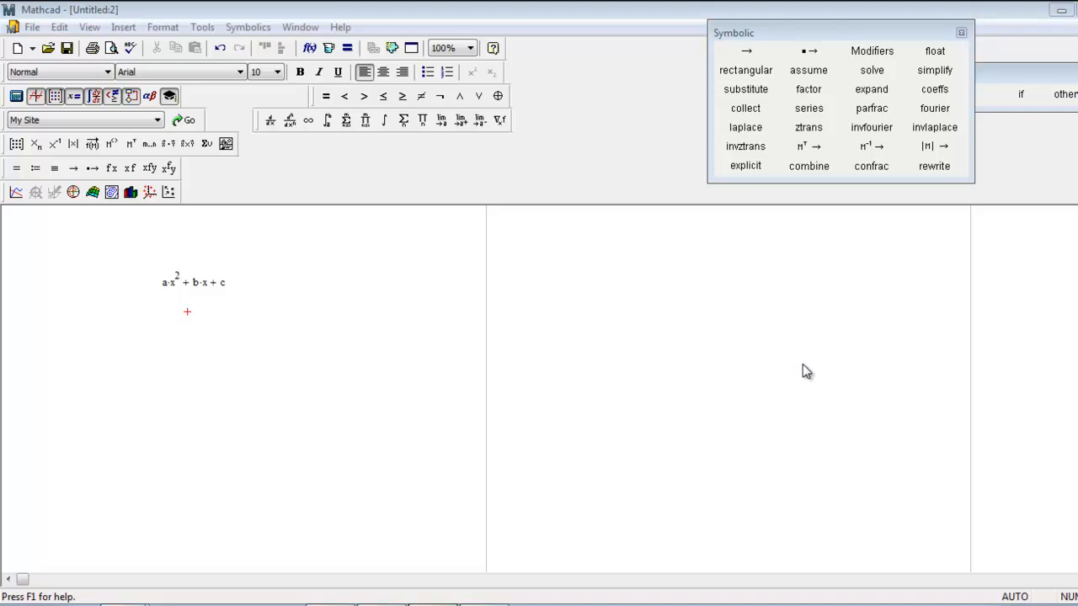
pyautogui.moveTo(237, 325)
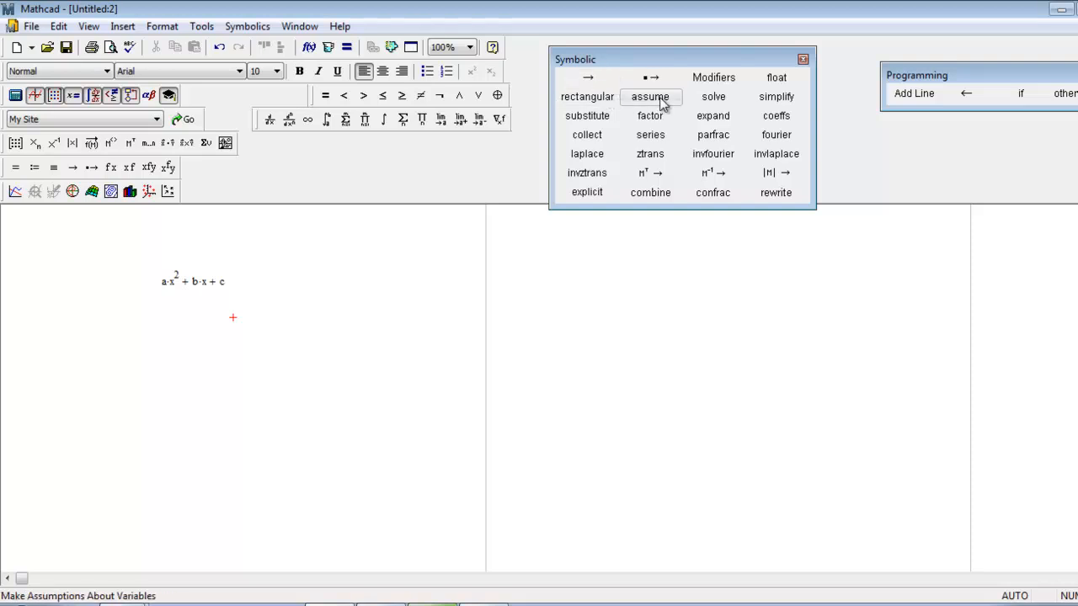
pyautogui.moveTo(587, 191)
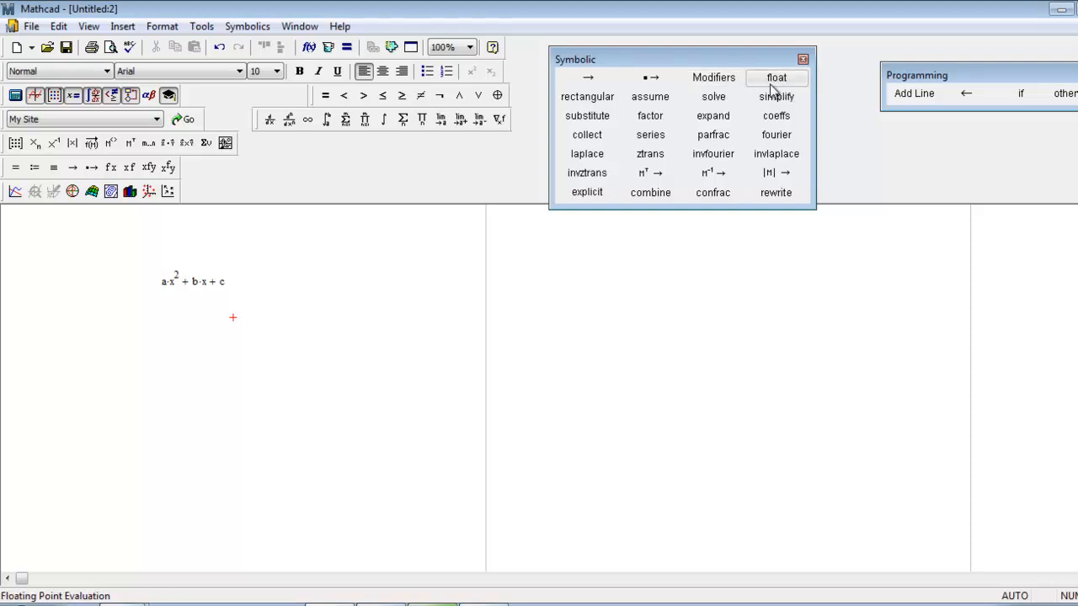
pyautogui.moveTo(640, 264)
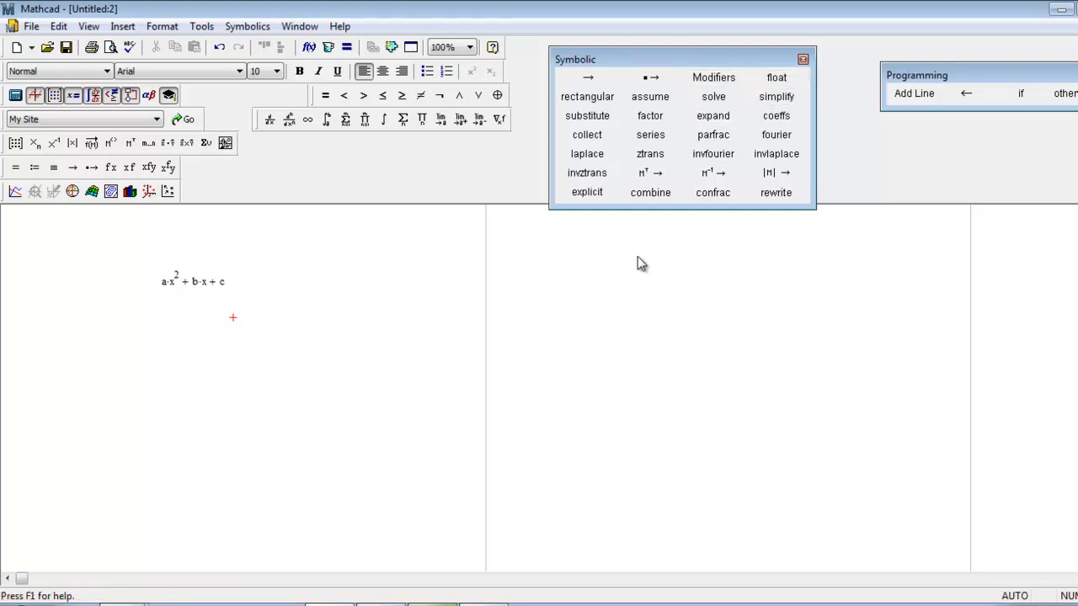
pyautogui.moveTo(646, 256)
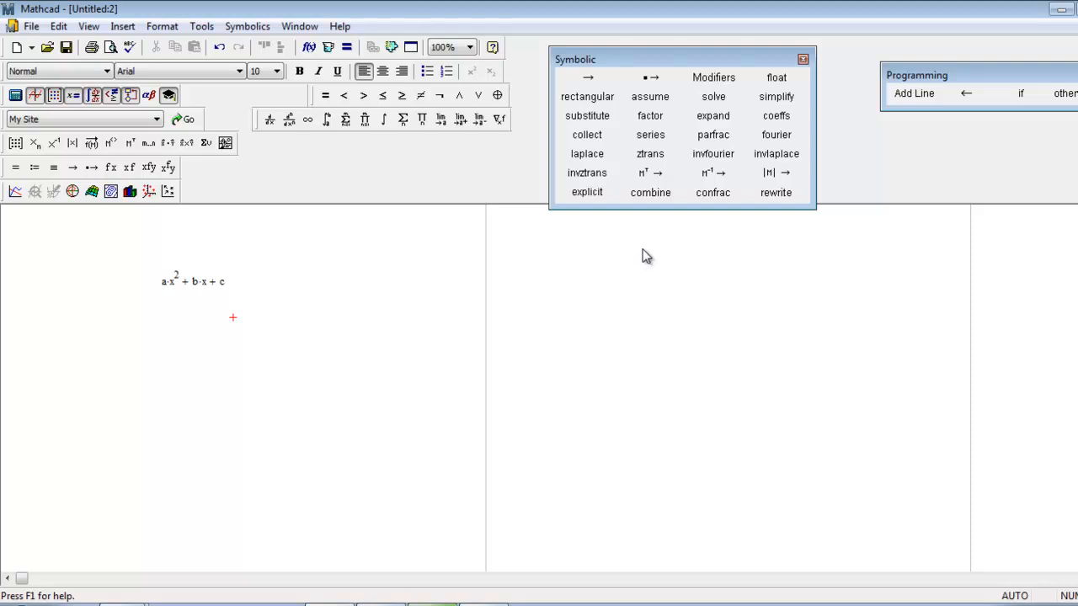
pyautogui.moveTo(353, 325)
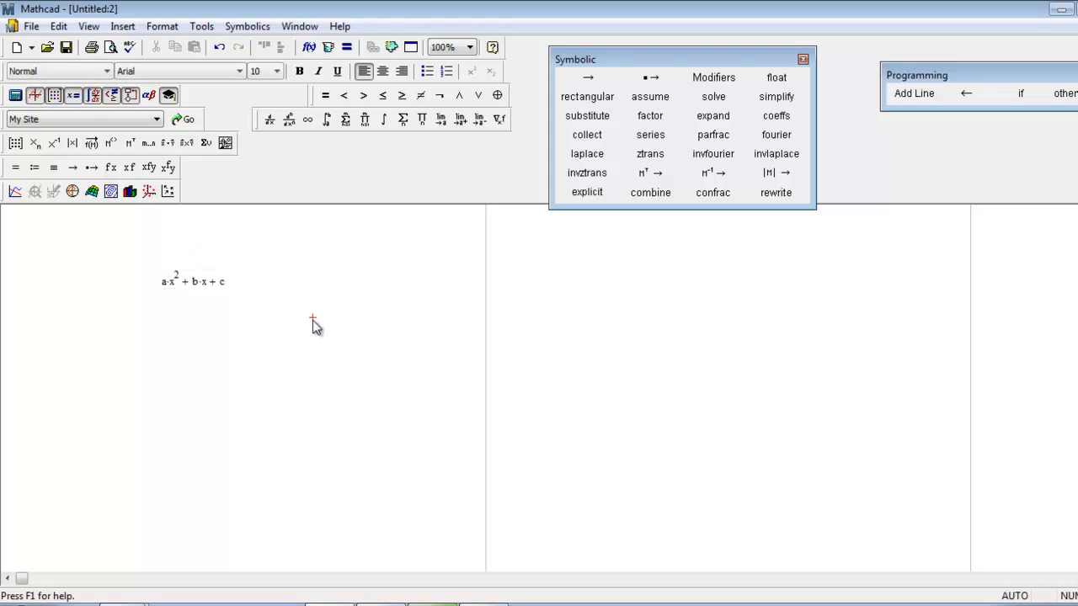
pyautogui.moveTo(247, 289)
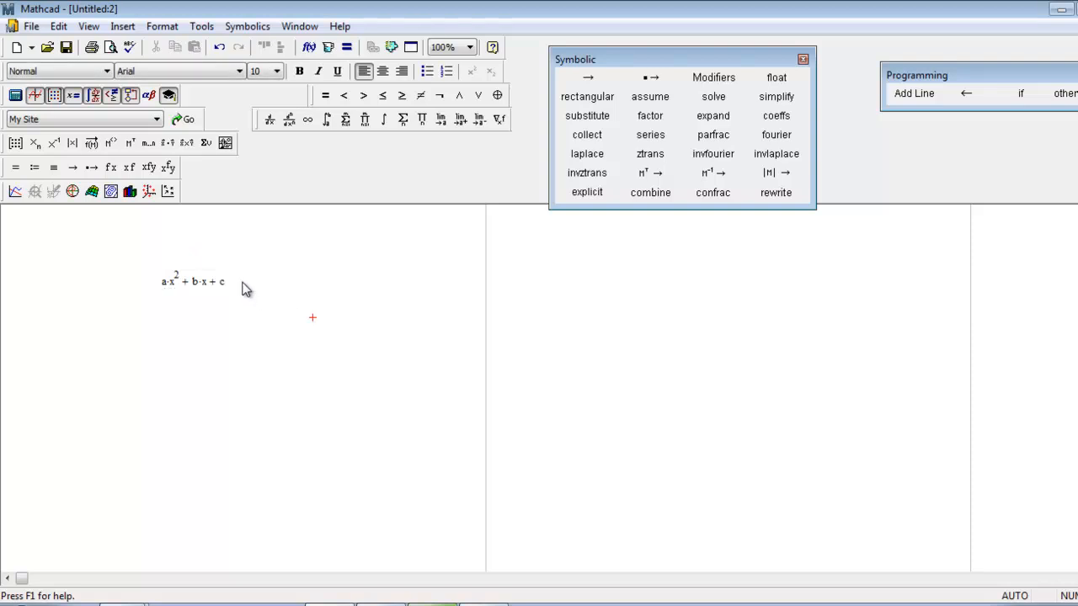
pyautogui.moveTo(236, 298)
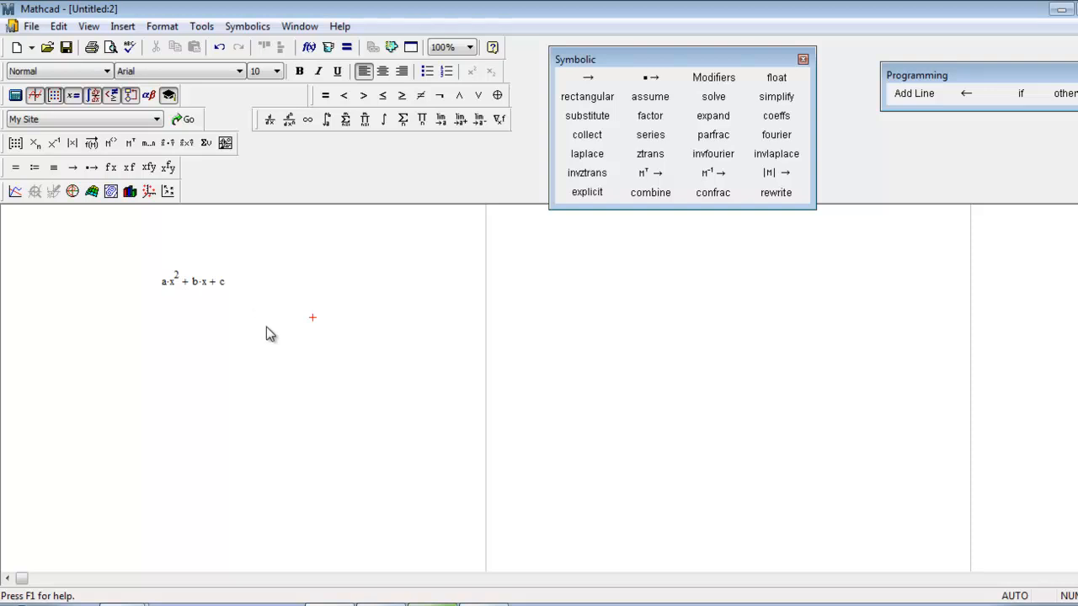
pyautogui.moveTo(242, 329)
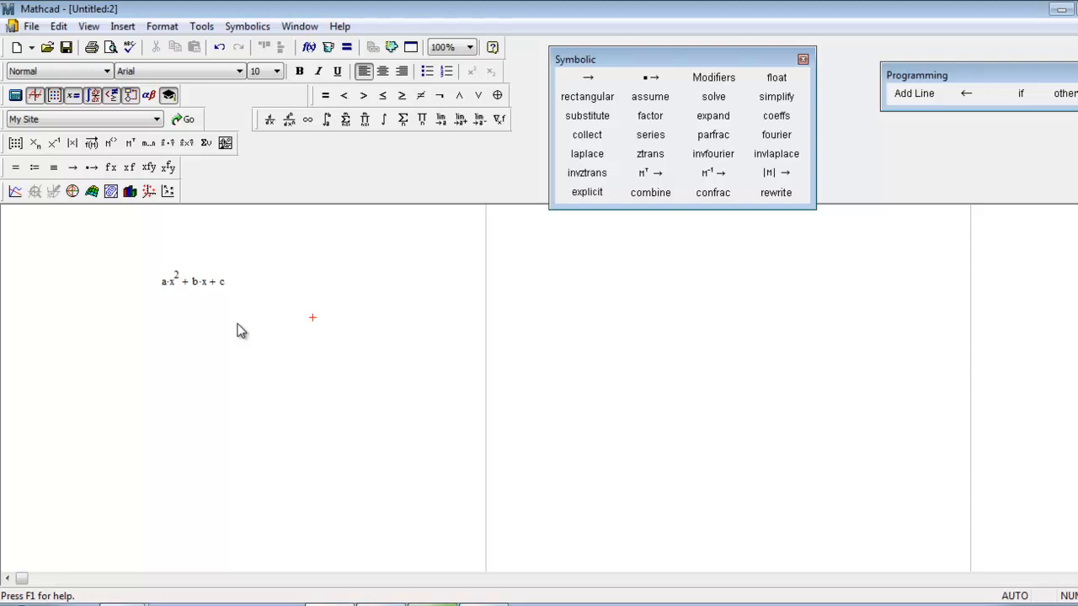
# - Solve a·x²+b·x+c for x with Symbolics > Variable > Solve, showing both roots
pyautogui.click(173, 281)
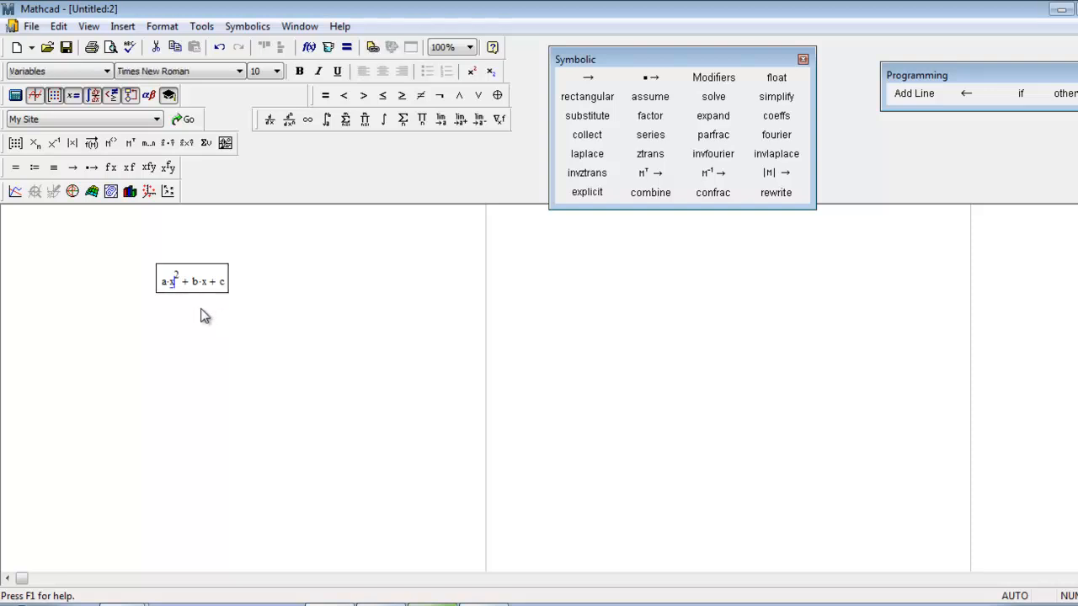
pyautogui.moveTo(253, 295)
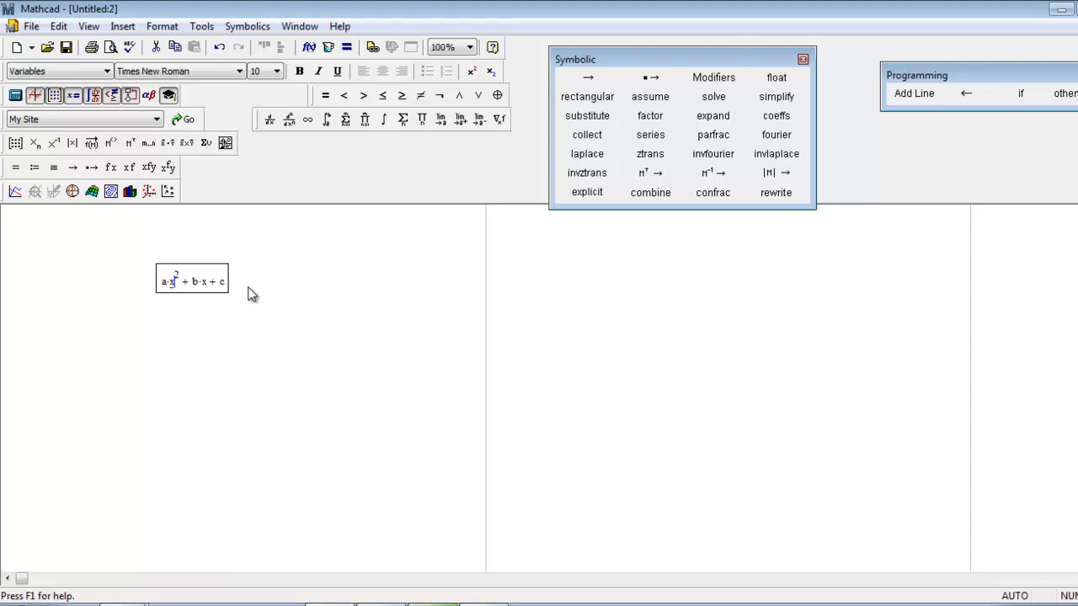
pyautogui.moveTo(222, 303)
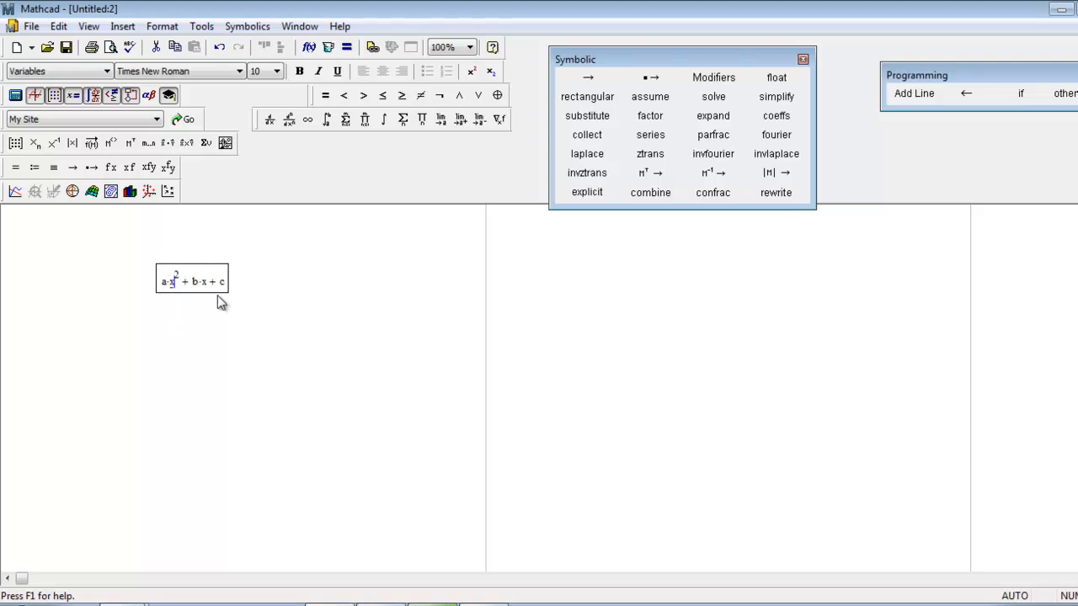
pyautogui.moveTo(238, 286)
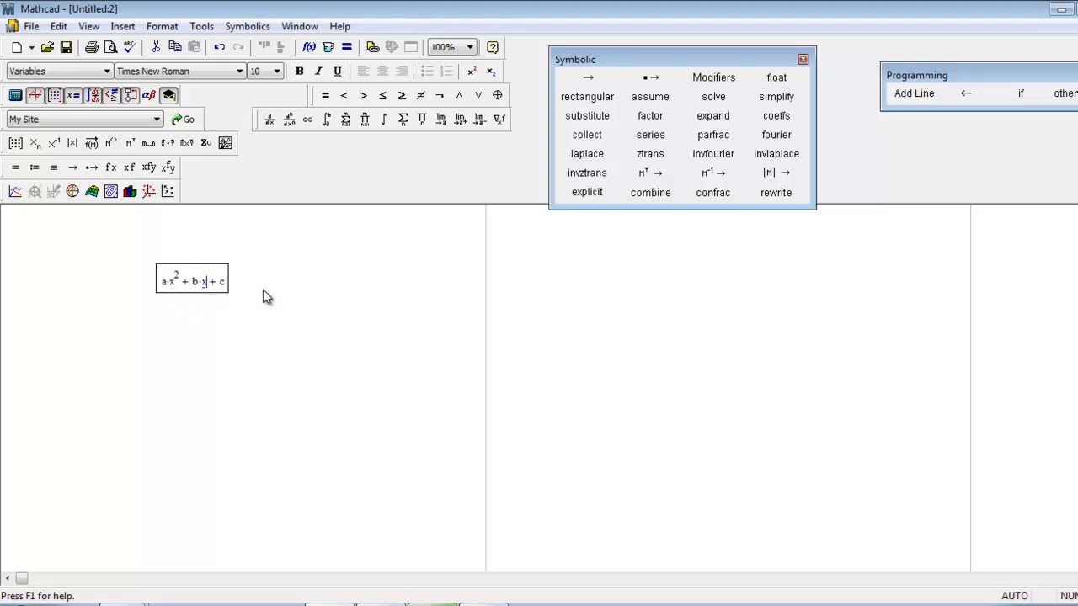
pyautogui.moveTo(247, 26)
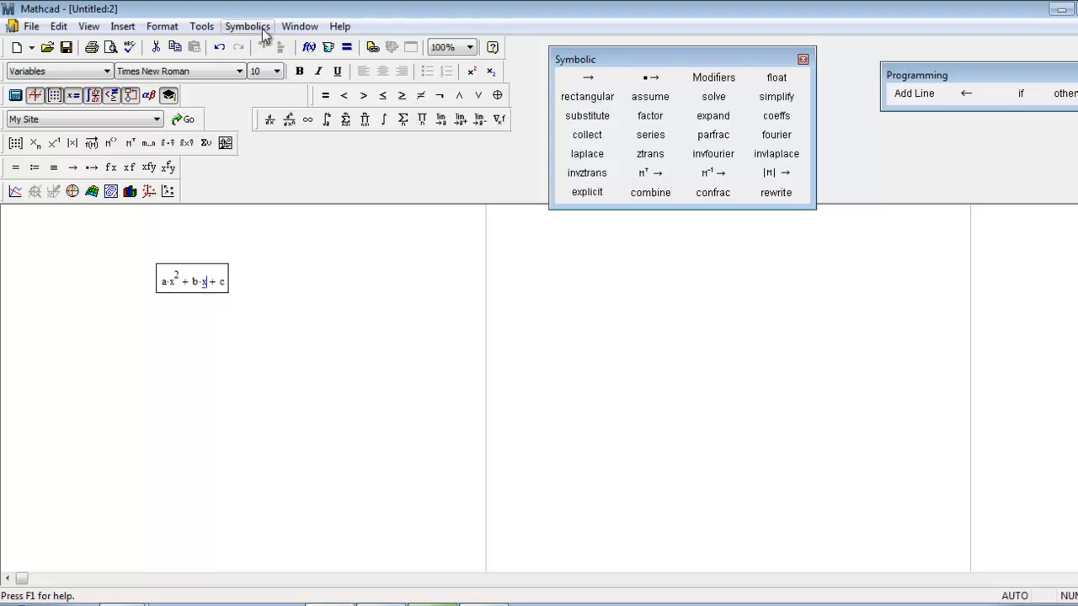
pyautogui.click(248, 26)
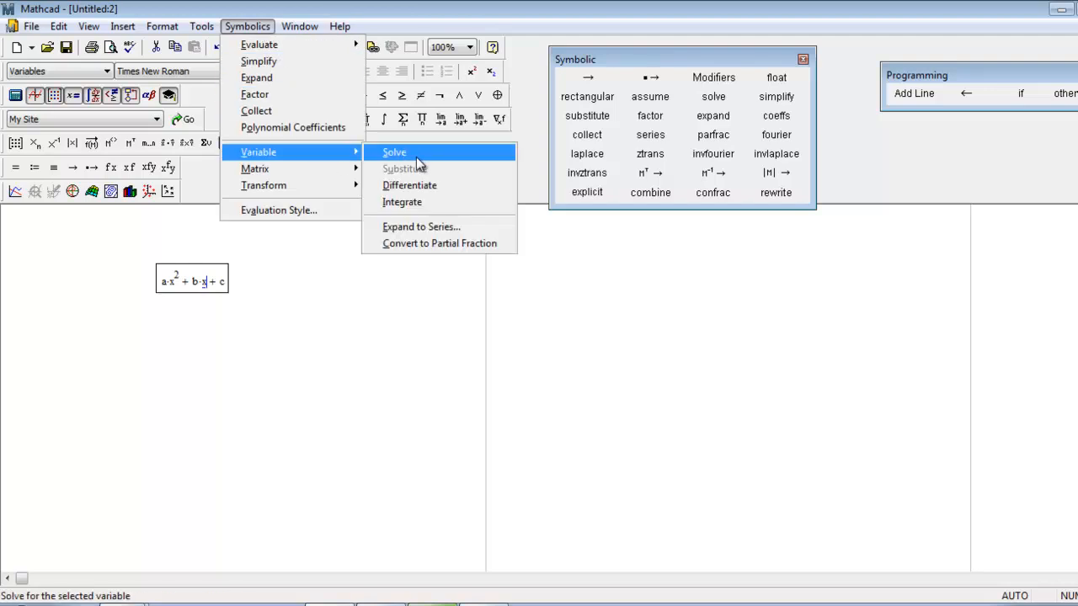
pyautogui.click(394, 153)
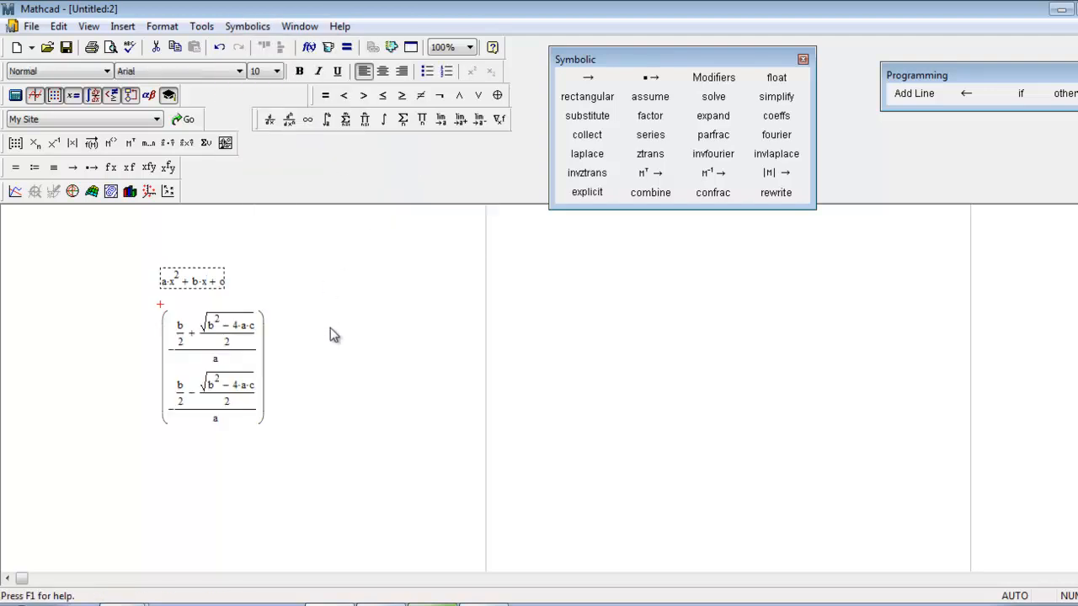
# - Solve the quadratic for c (−a·x²−b·x) and for b (−(a·x²+c)/x)
pyautogui.click(227, 343)
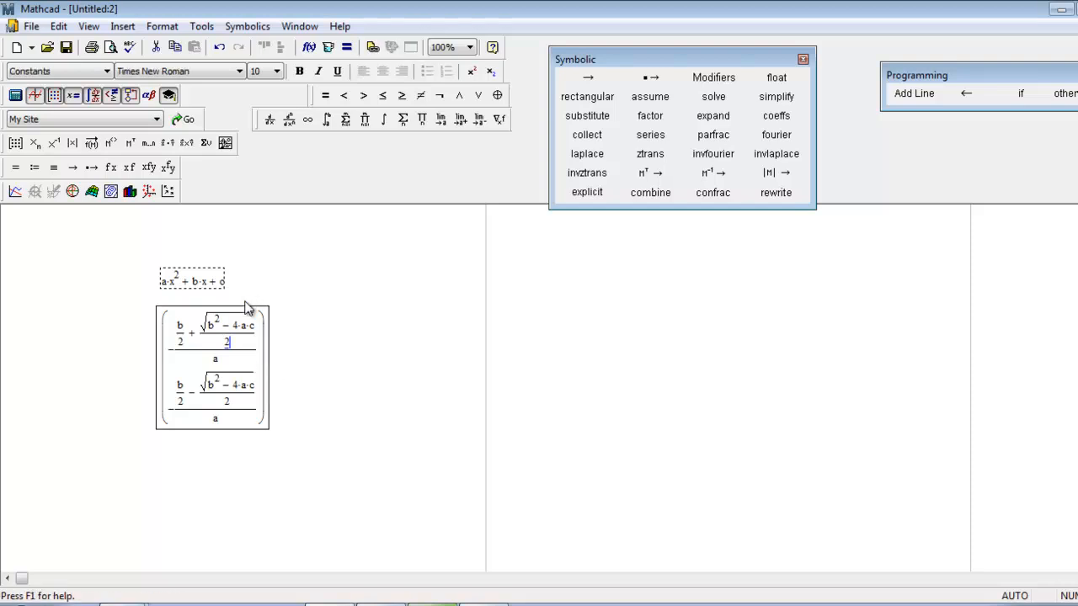
pyautogui.click(303, 343)
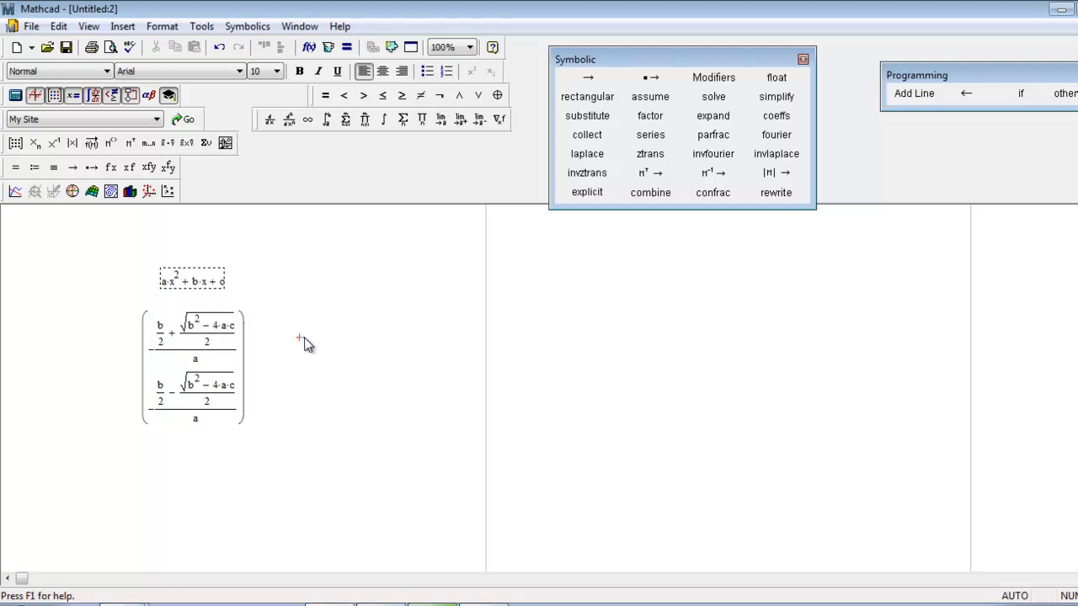
pyautogui.moveTo(287, 375)
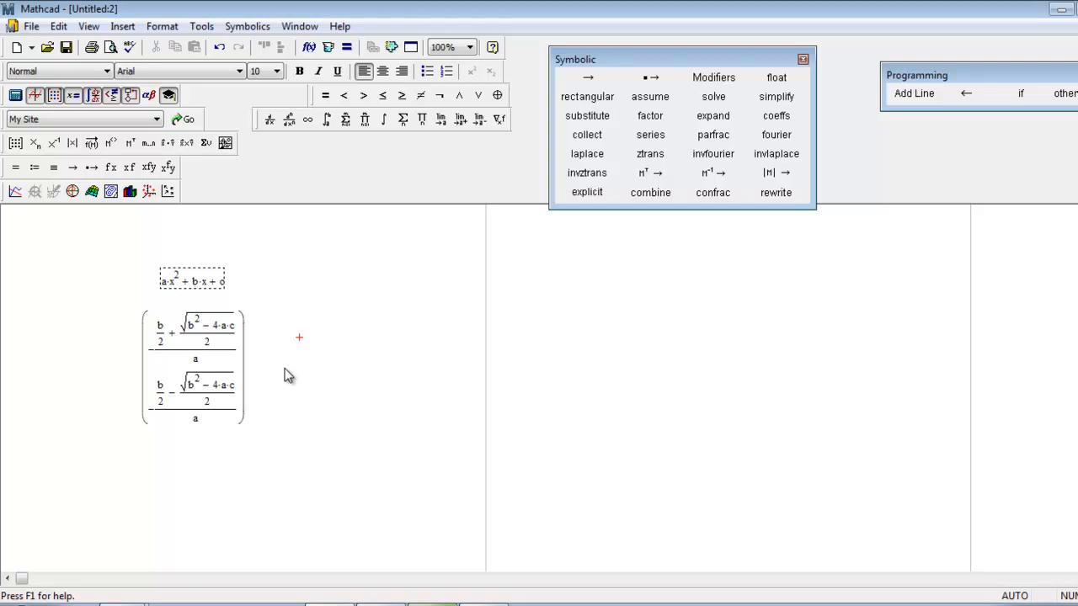
pyautogui.moveTo(305, 293)
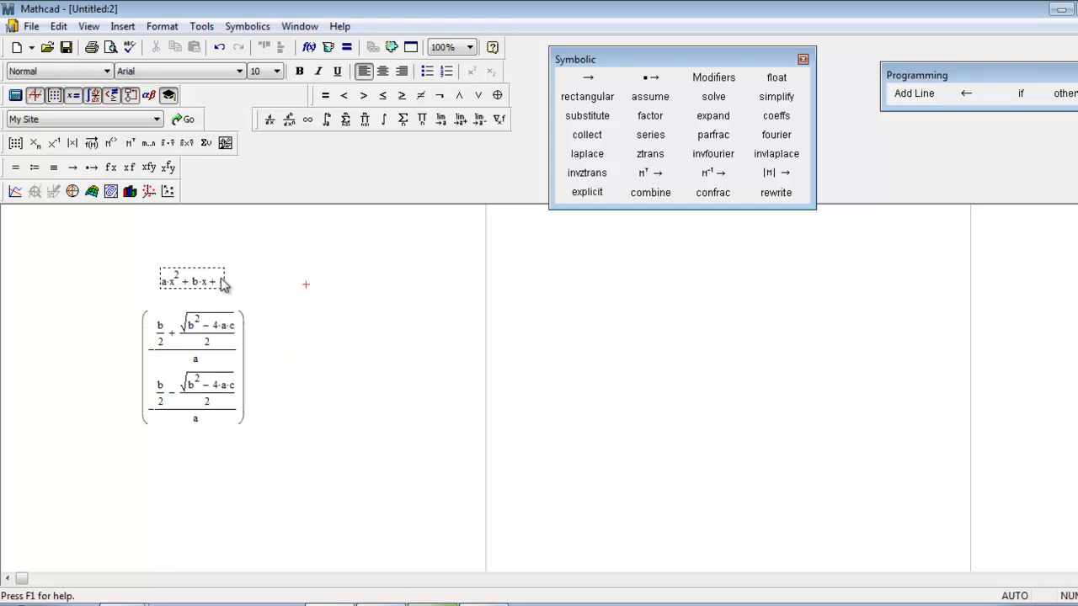
pyautogui.click(248, 27)
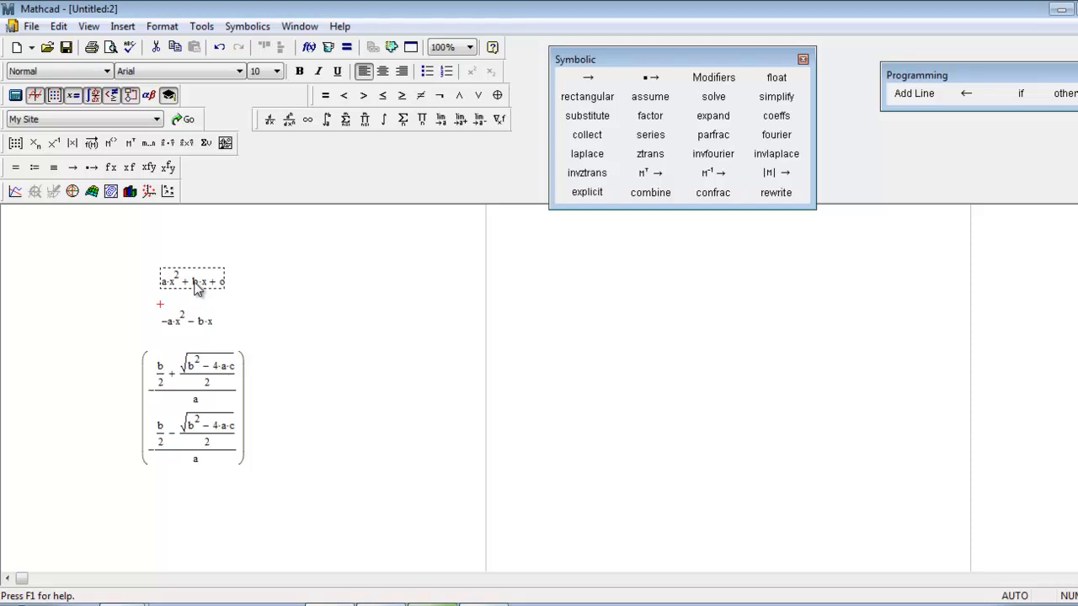
pyautogui.click(246, 26)
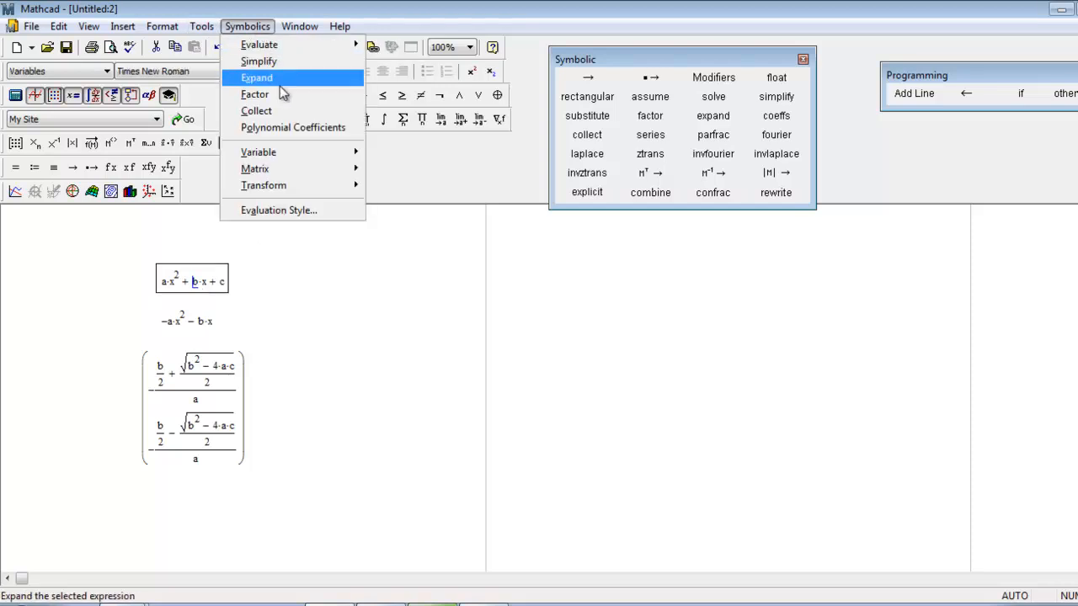
pyautogui.click(257, 78)
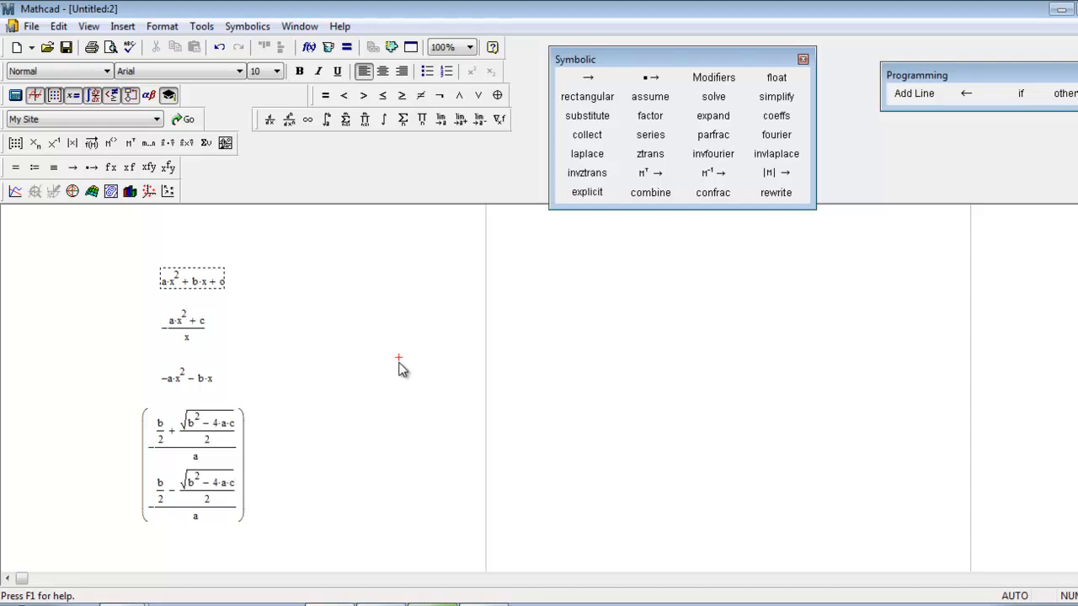
pyautogui.moveTo(234, 309)
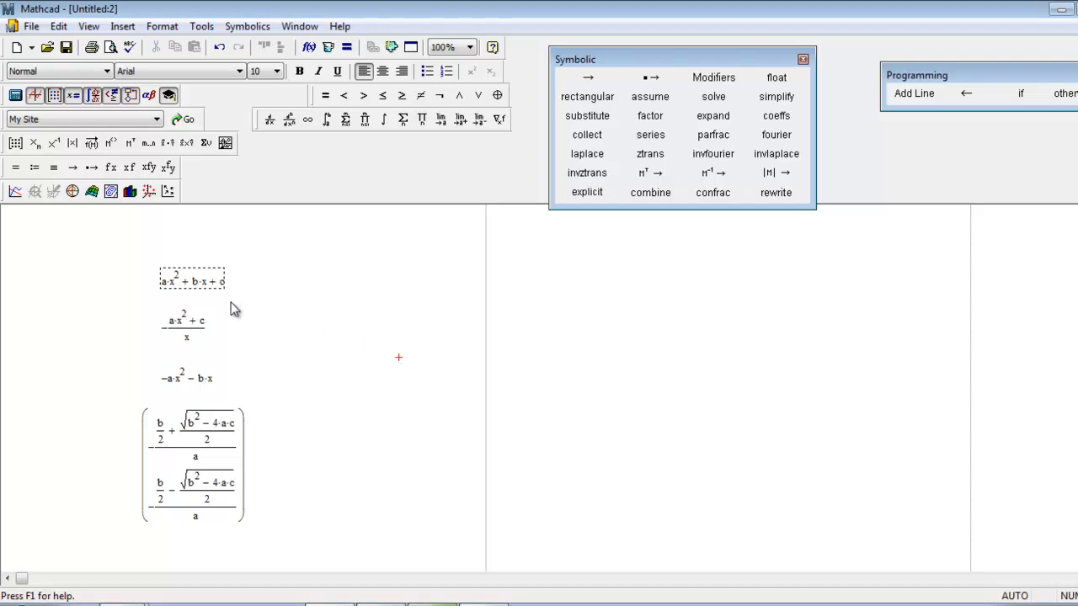
# - Replace the leading coefficient a in the quadratic with 5
pyautogui.click(192, 280)
pyautogui.write('5')
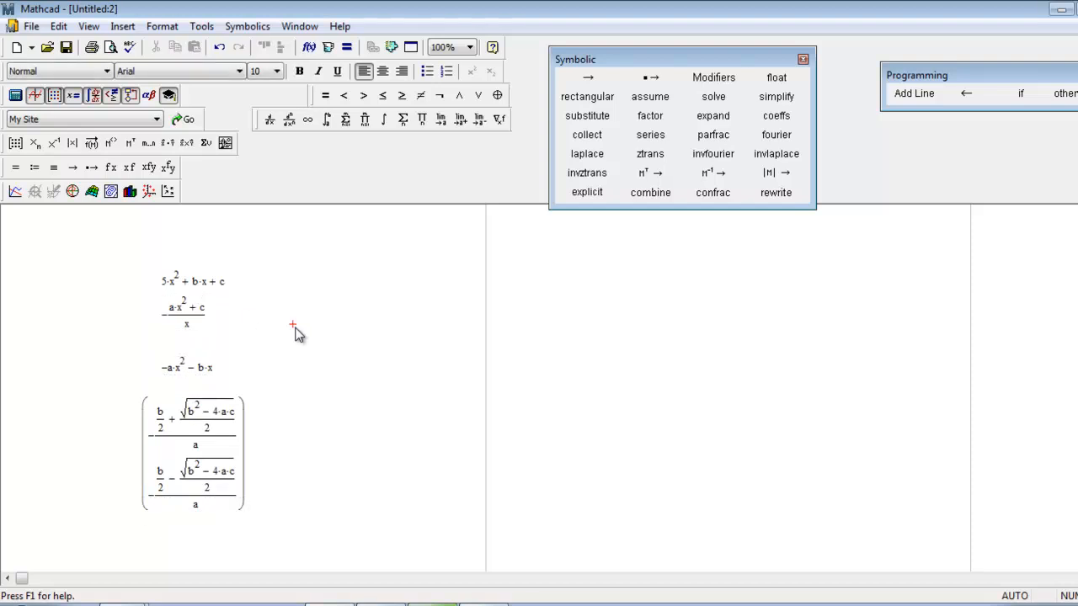
pyautogui.moveTo(331, 473)
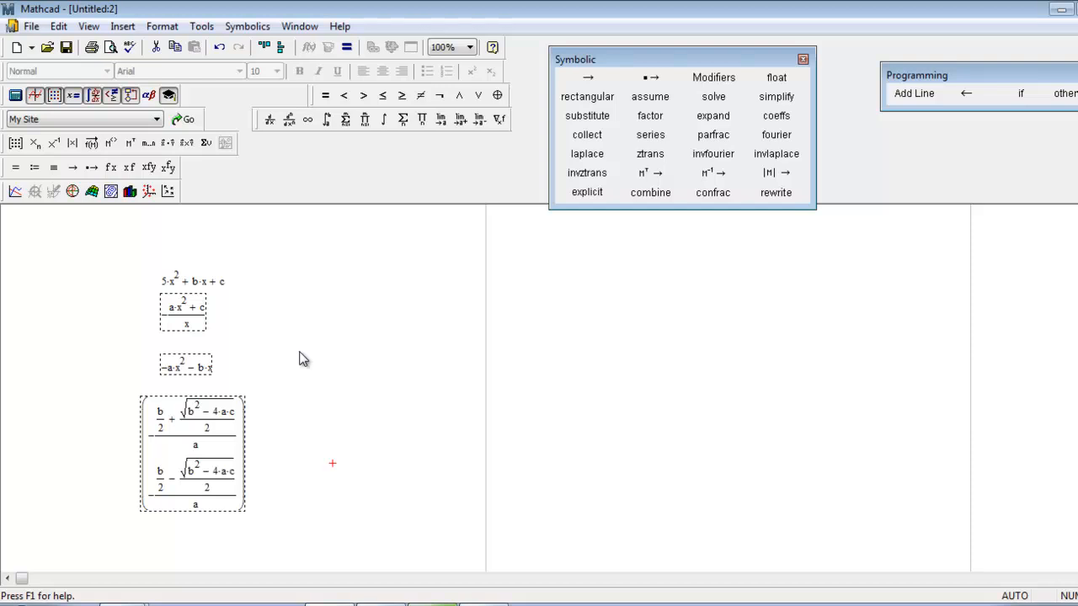
pyautogui.moveTo(242, 294)
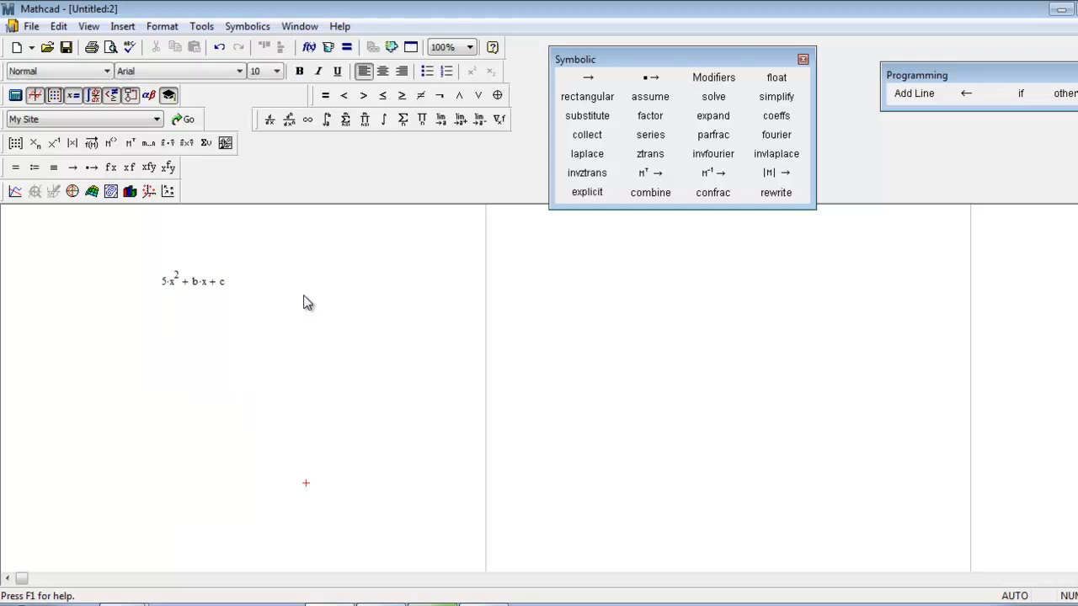
pyautogui.moveTo(238, 310)
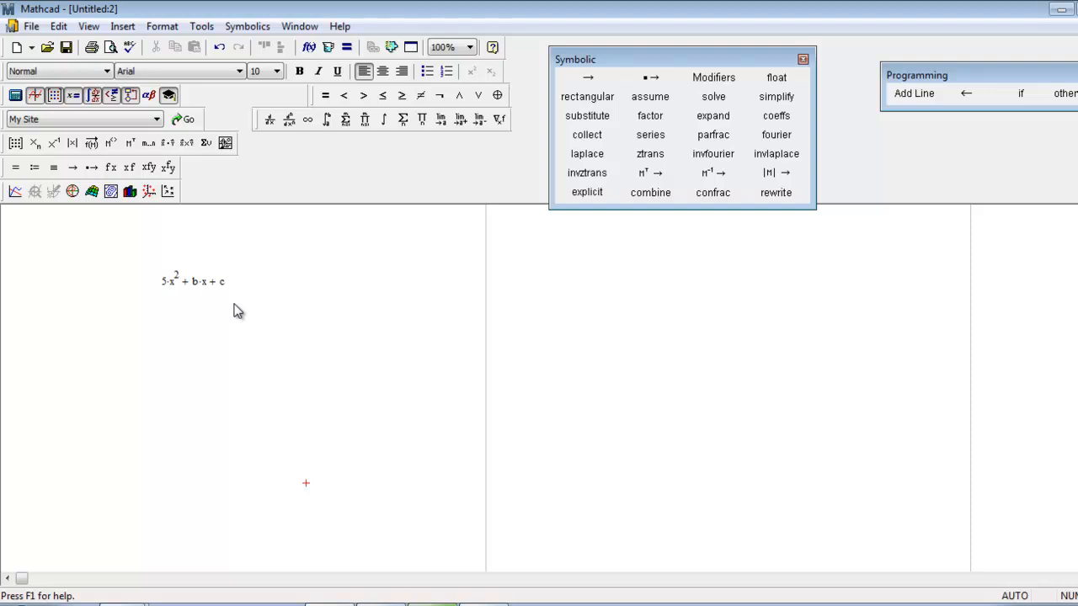
pyautogui.moveTo(172, 296)
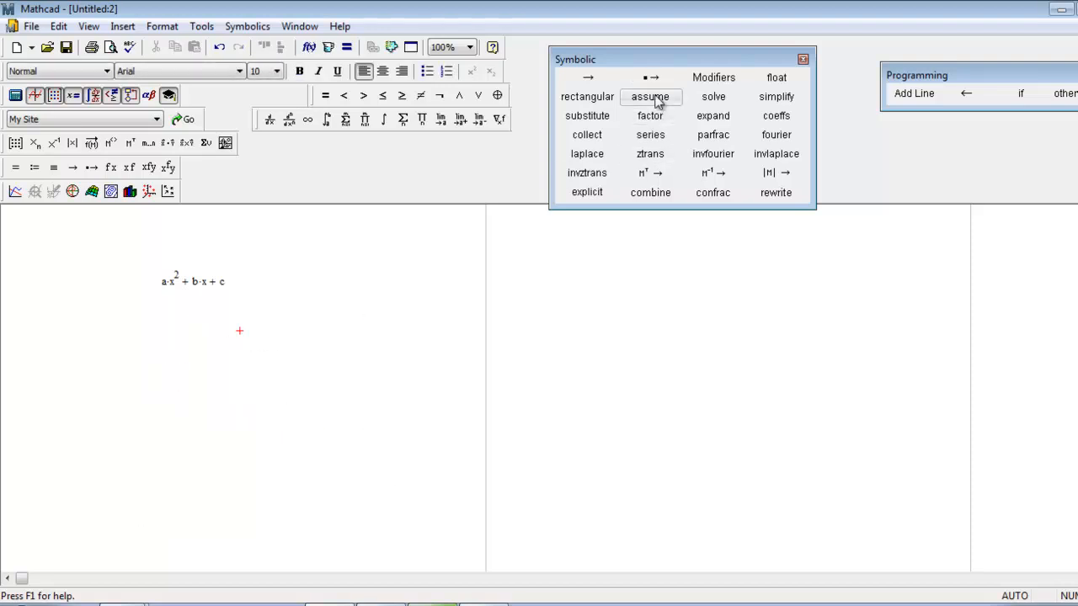
pyautogui.moveTo(650, 77)
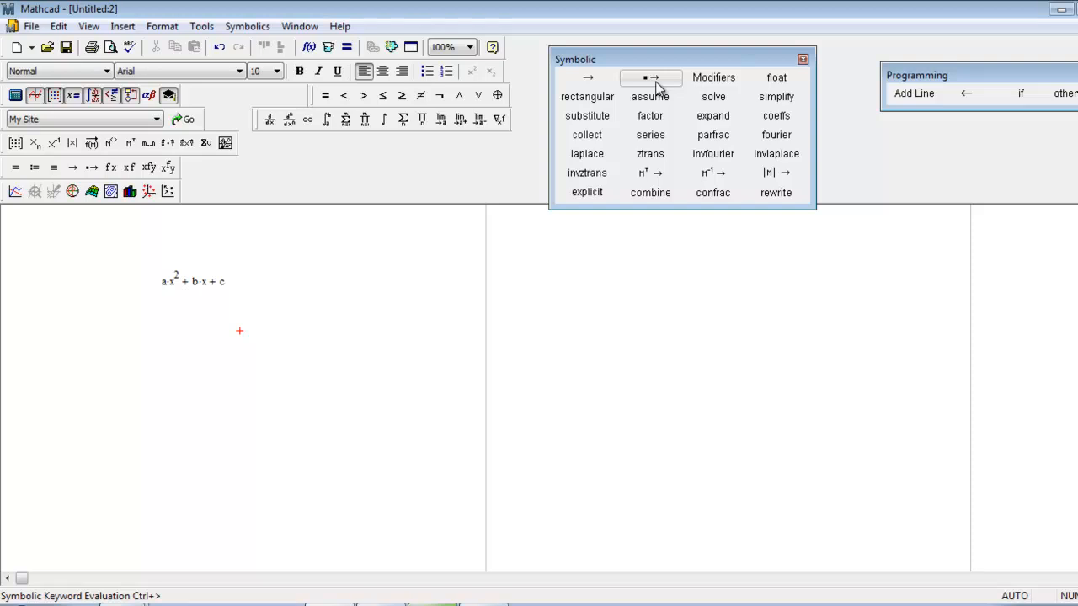
pyautogui.moveTo(238, 298)
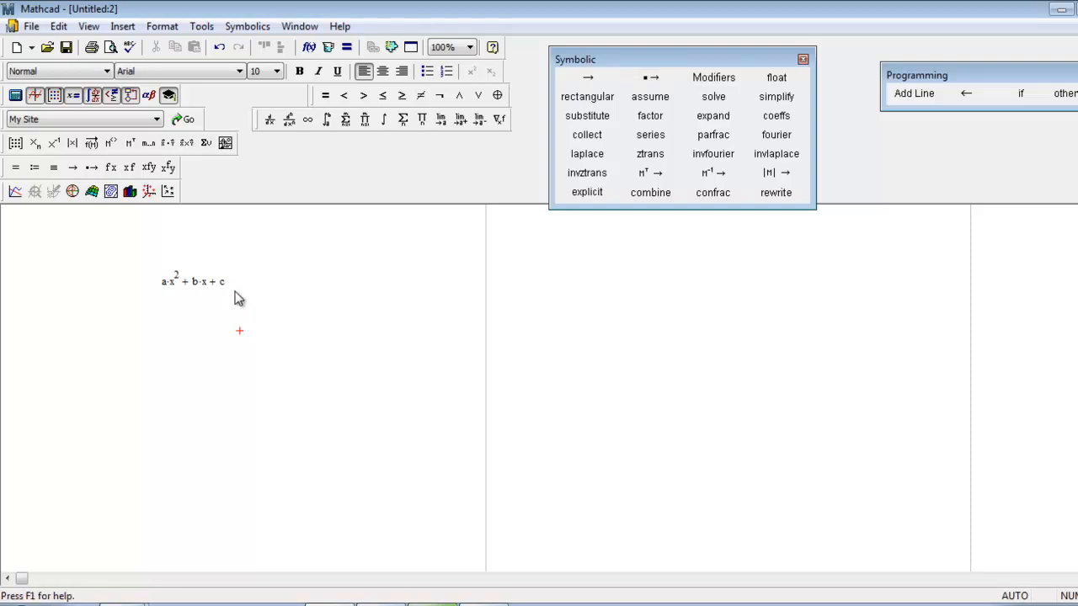
# - Add a symbolic evaluation arrow after the quadratic a·x² + b·x + c
pyautogui.click(222, 281)
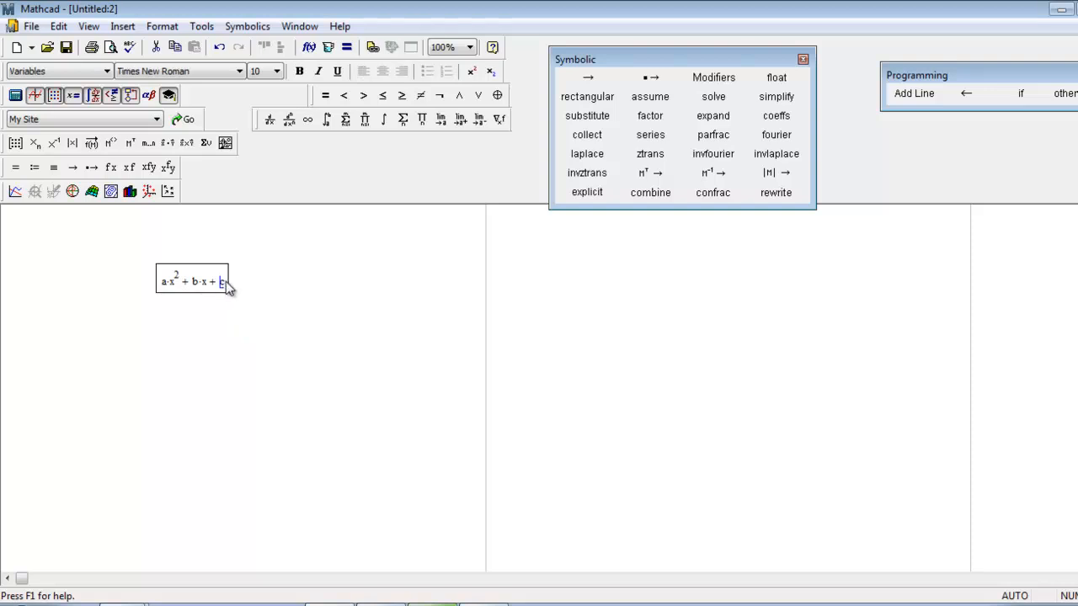
pyautogui.write('c')
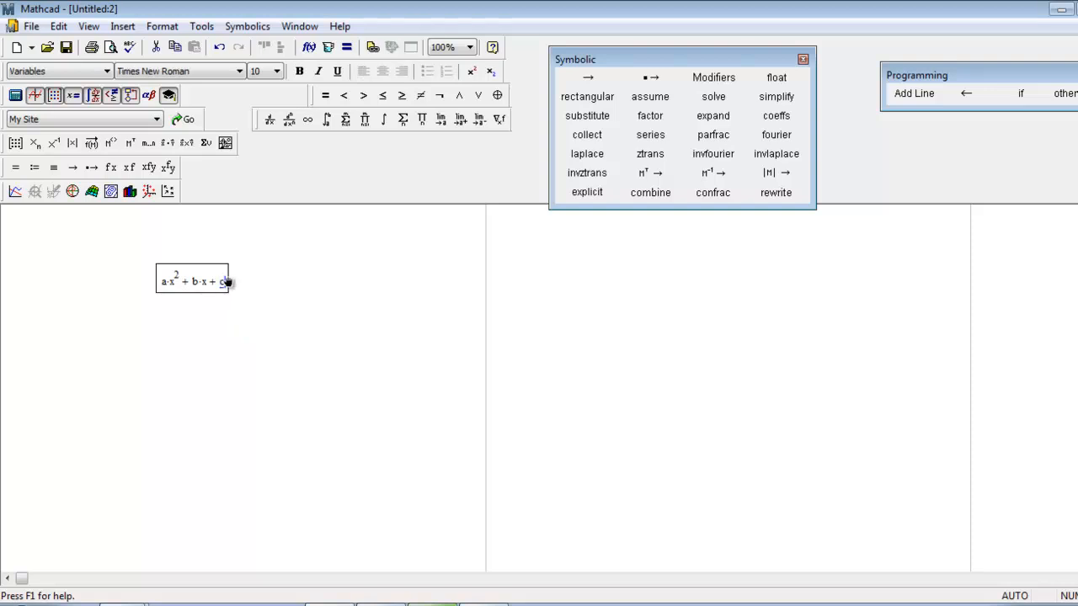
pyautogui.click(587, 76)
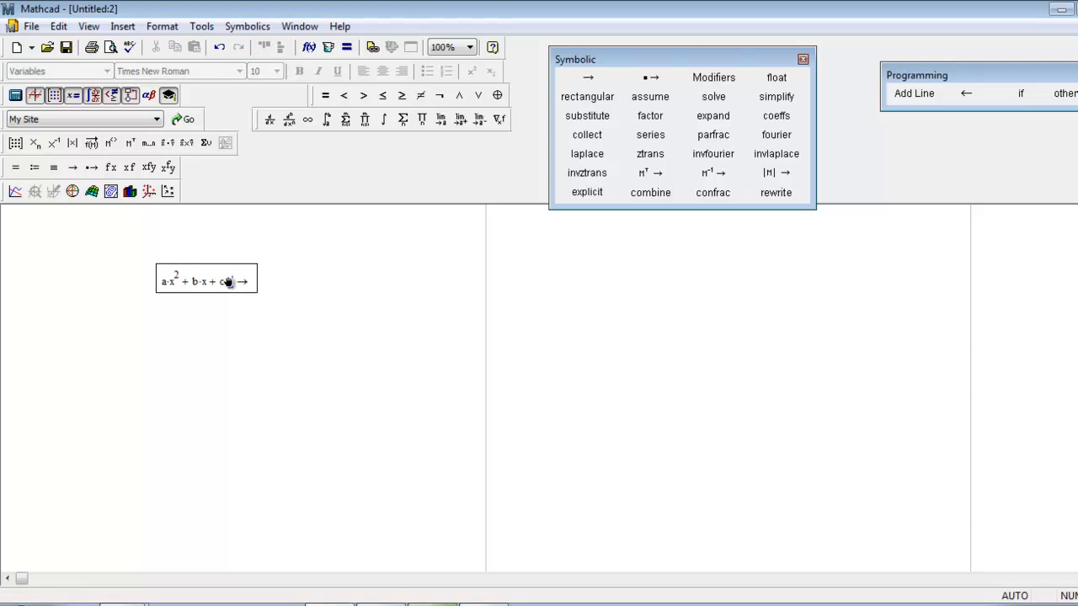
pyautogui.moveTo(306, 254)
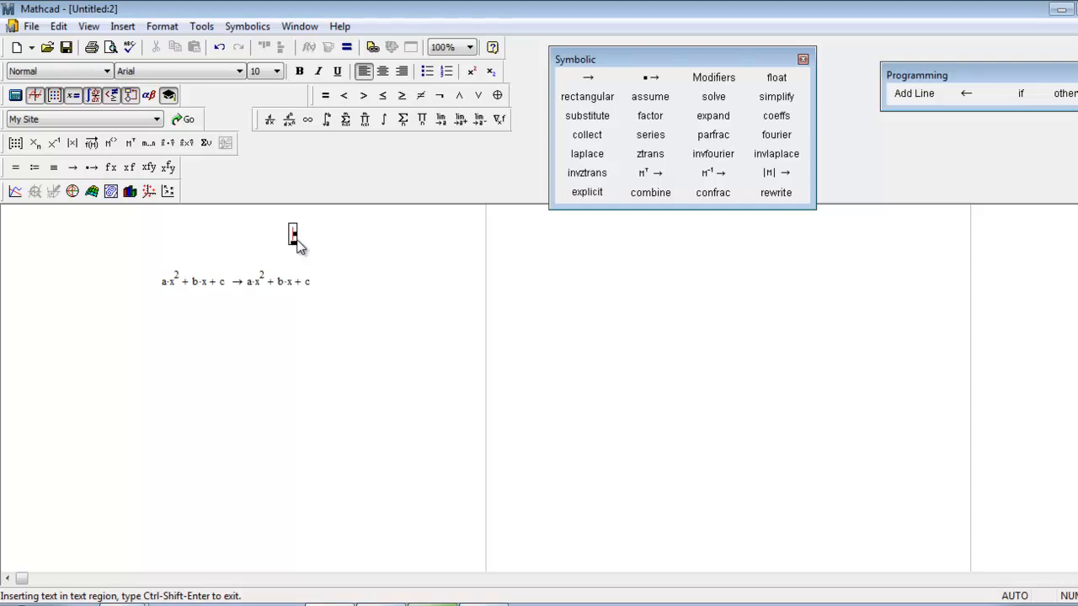
# - Write the note "Ctrl + Shift + (.)" above the quadratic
pyautogui.write('Ctrl')
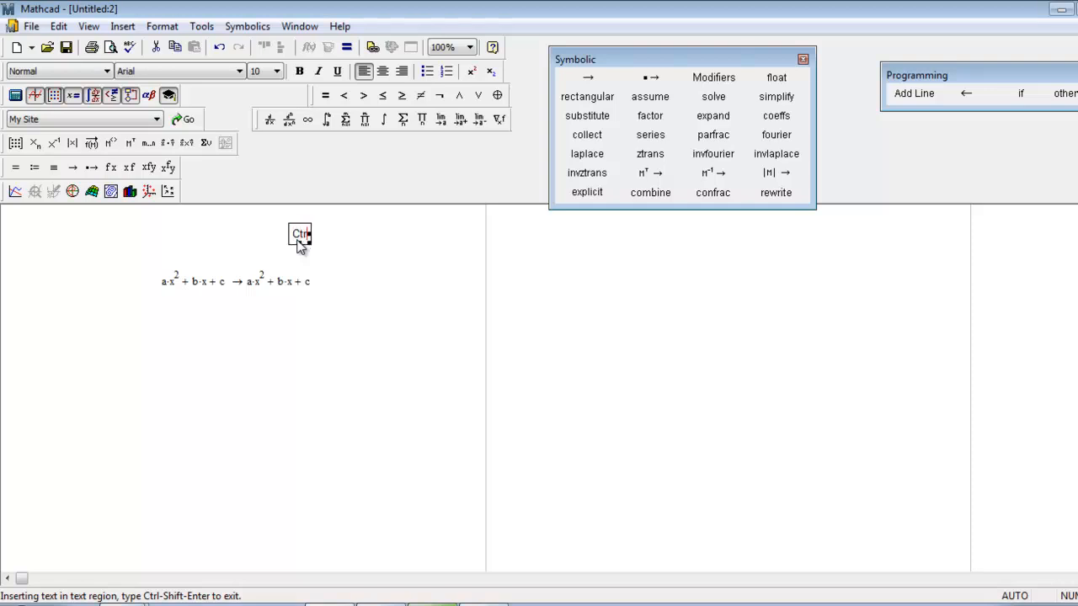
pyautogui.write('+')
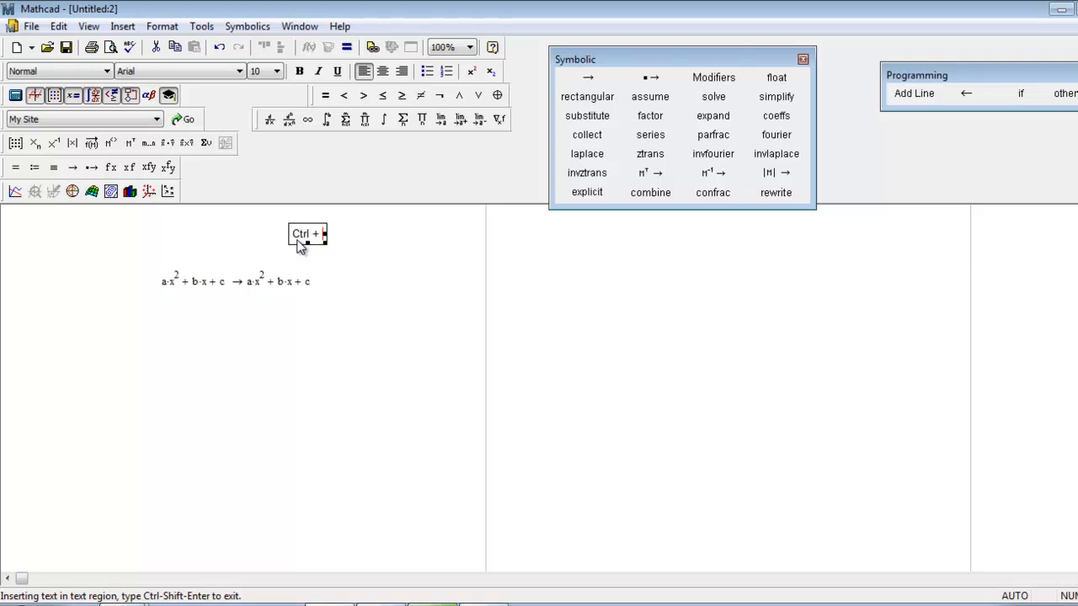
pyautogui.write('Shift +')
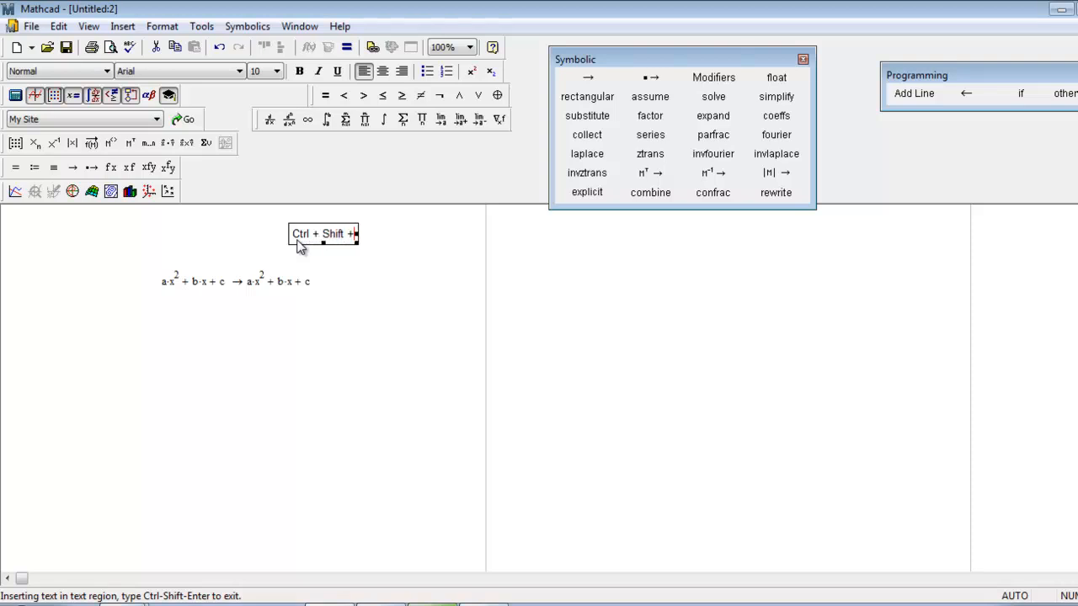
pyautogui.write('(.)')
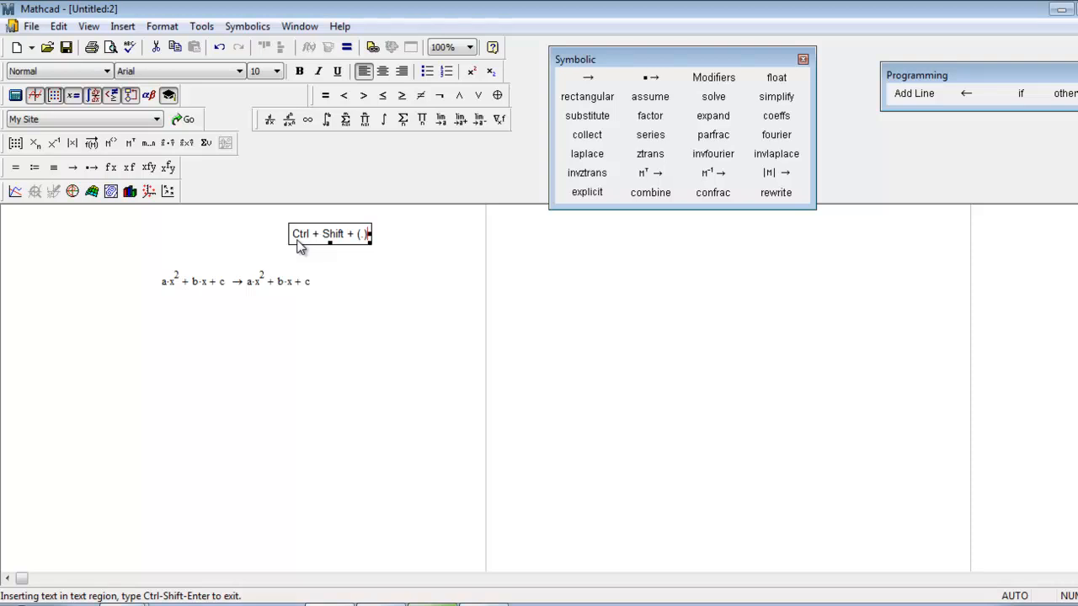
pyautogui.click(412, 234)
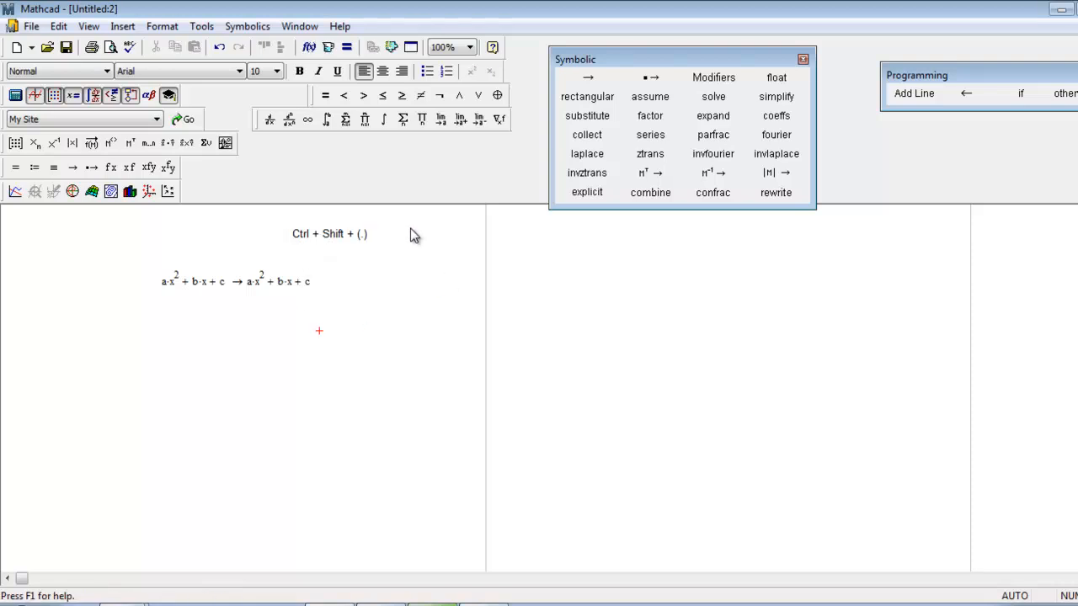
pyautogui.moveTo(371, 322)
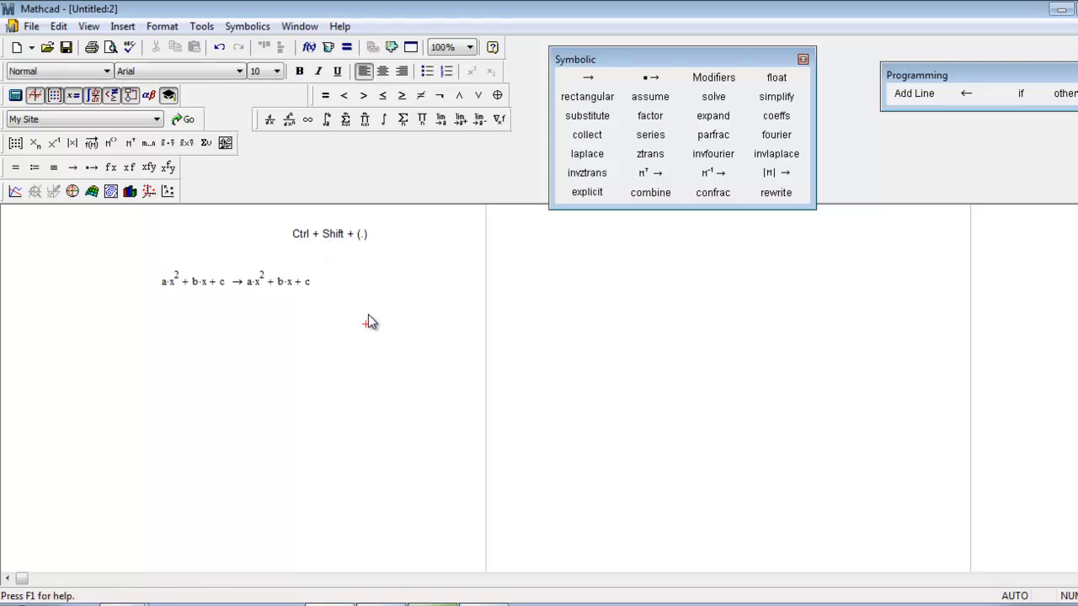
# - Add the "solve, x" keyword to the quadratic, returning both symbolic roots
pyautogui.click(236, 282)
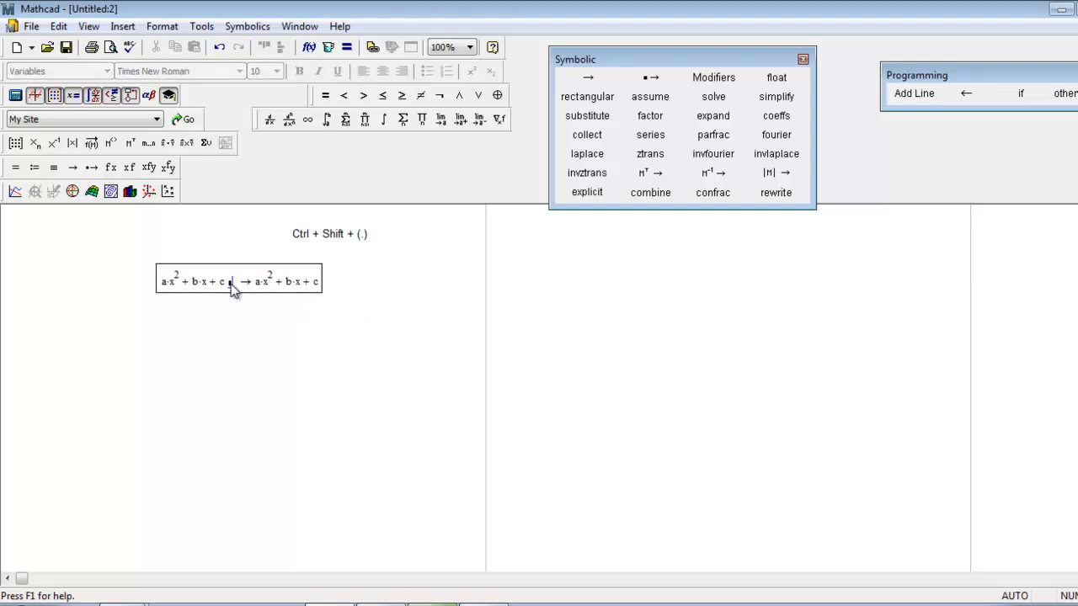
pyautogui.moveTo(261, 345)
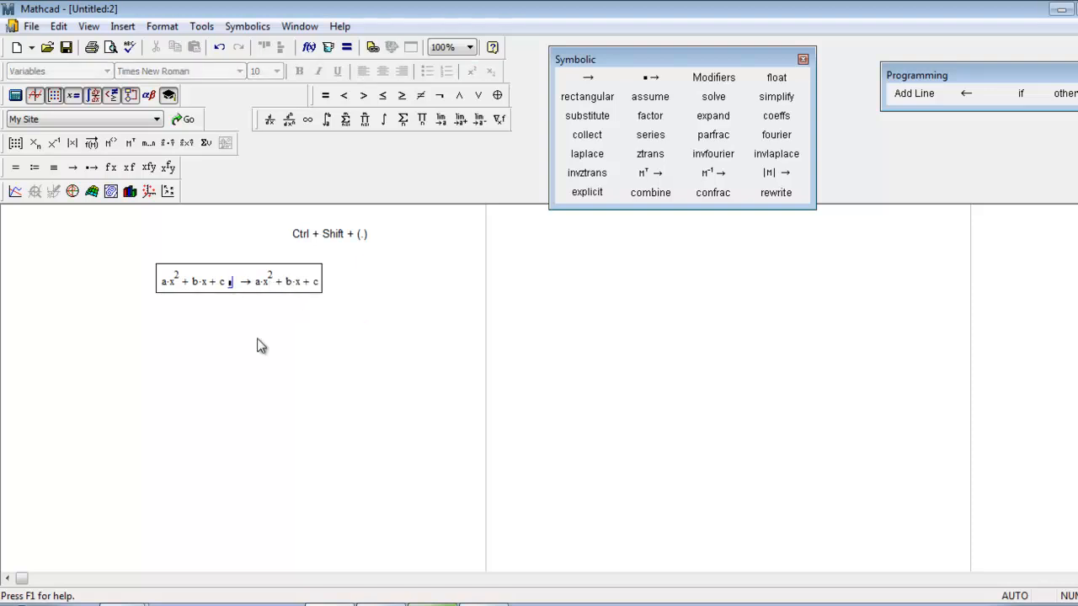
pyautogui.write('solve,')
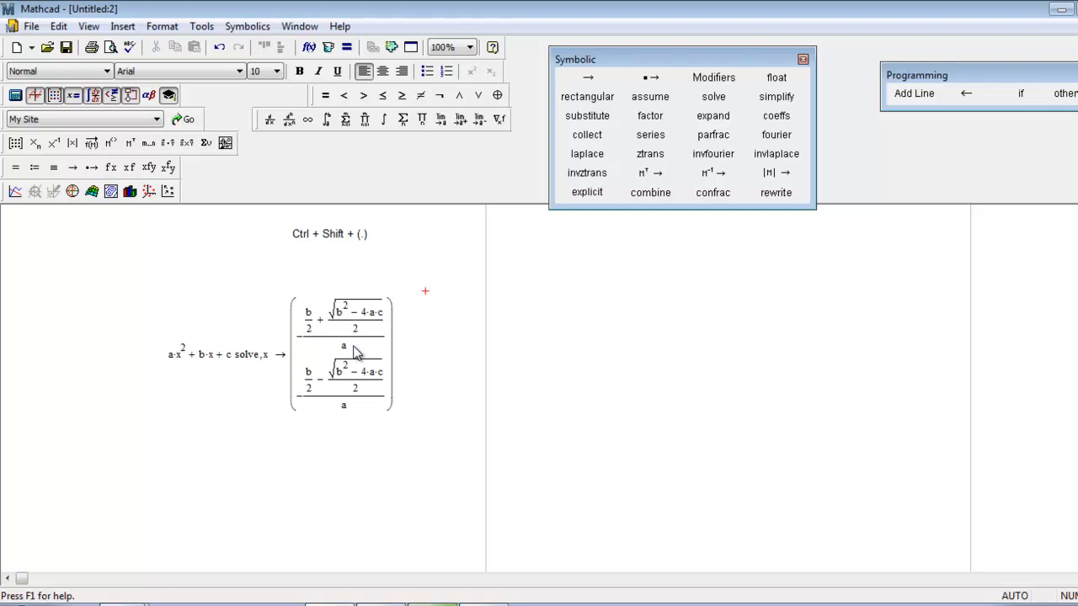
pyautogui.moveTo(257, 60)
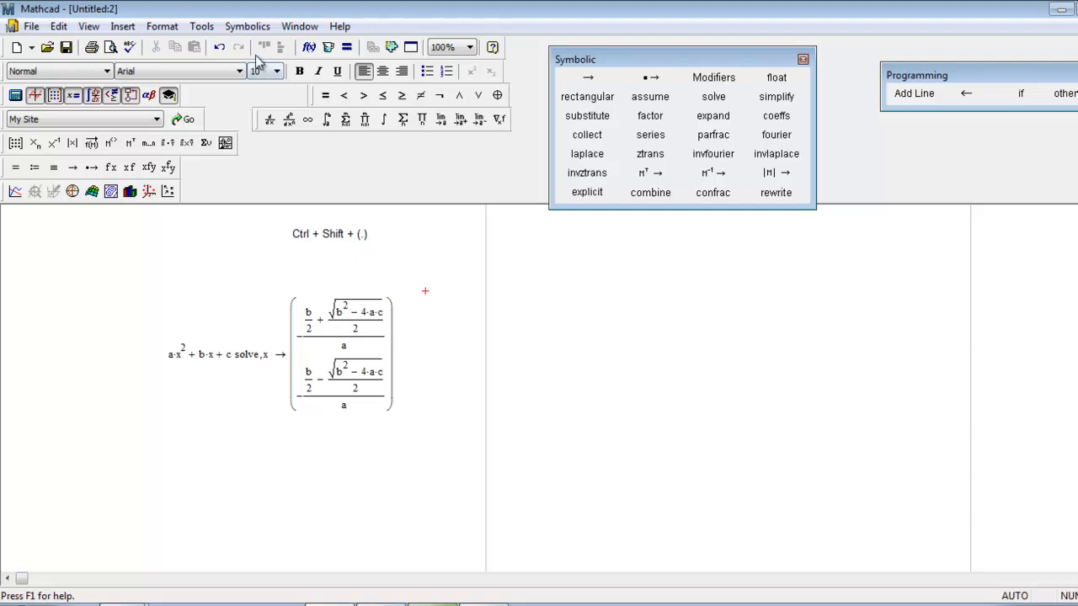
pyautogui.click(247, 26)
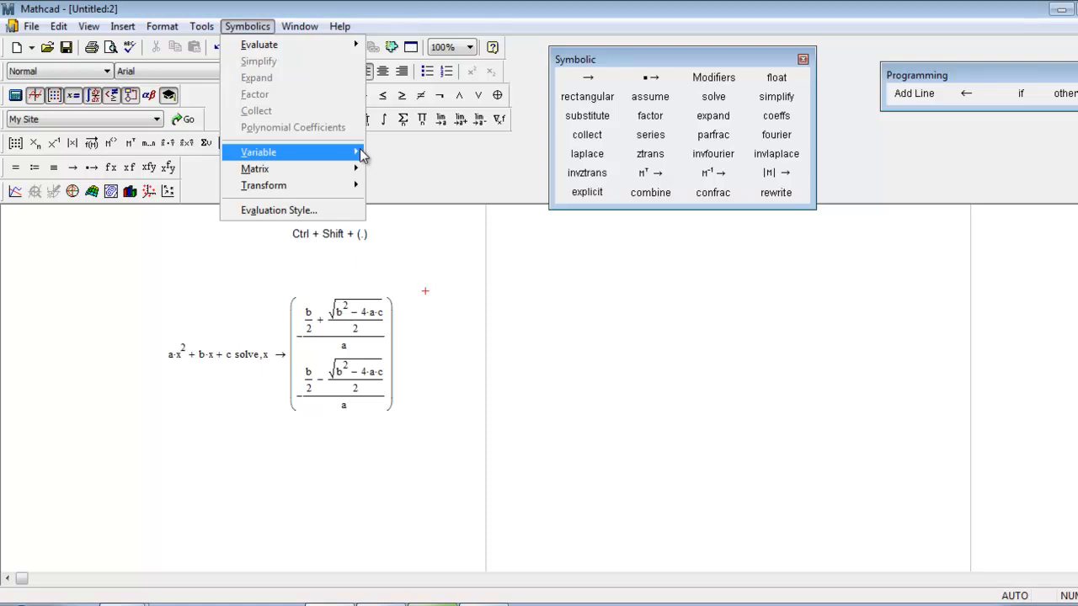
pyautogui.click(265, 354)
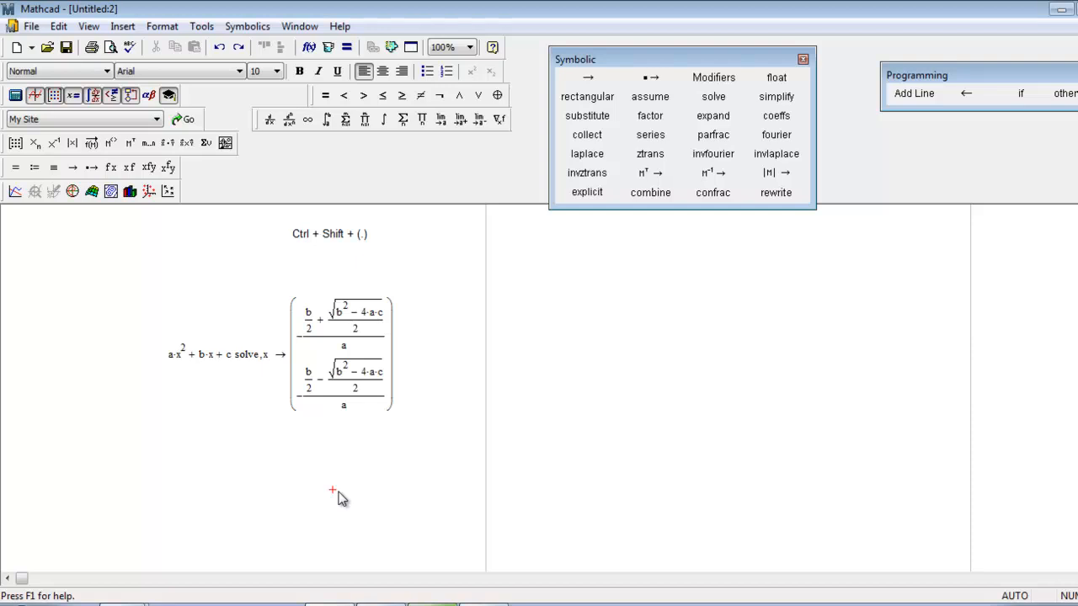
pyautogui.moveTo(398, 261)
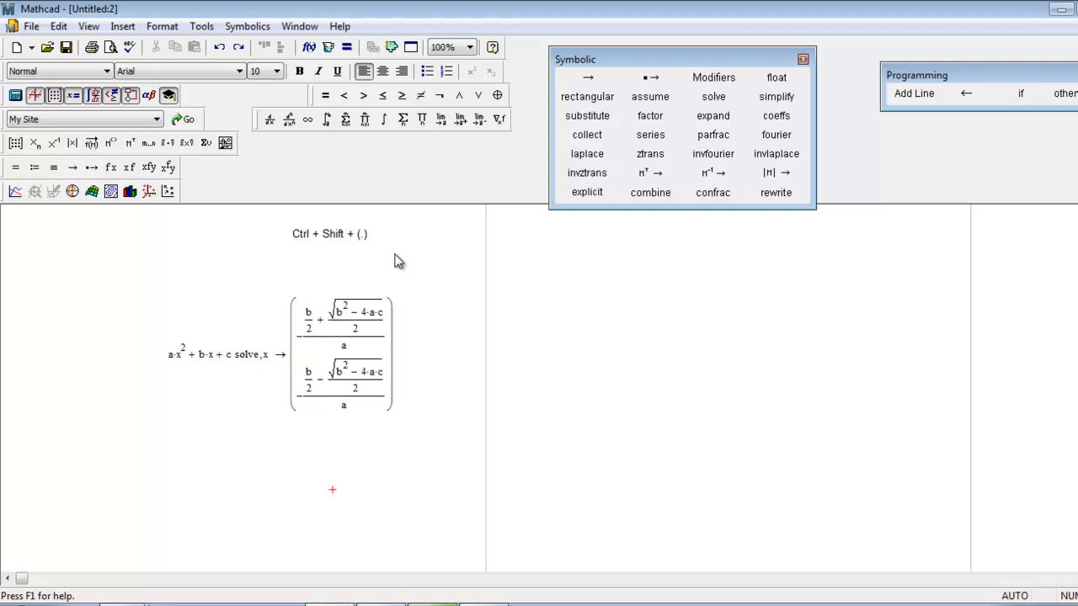
pyautogui.moveTo(398, 256)
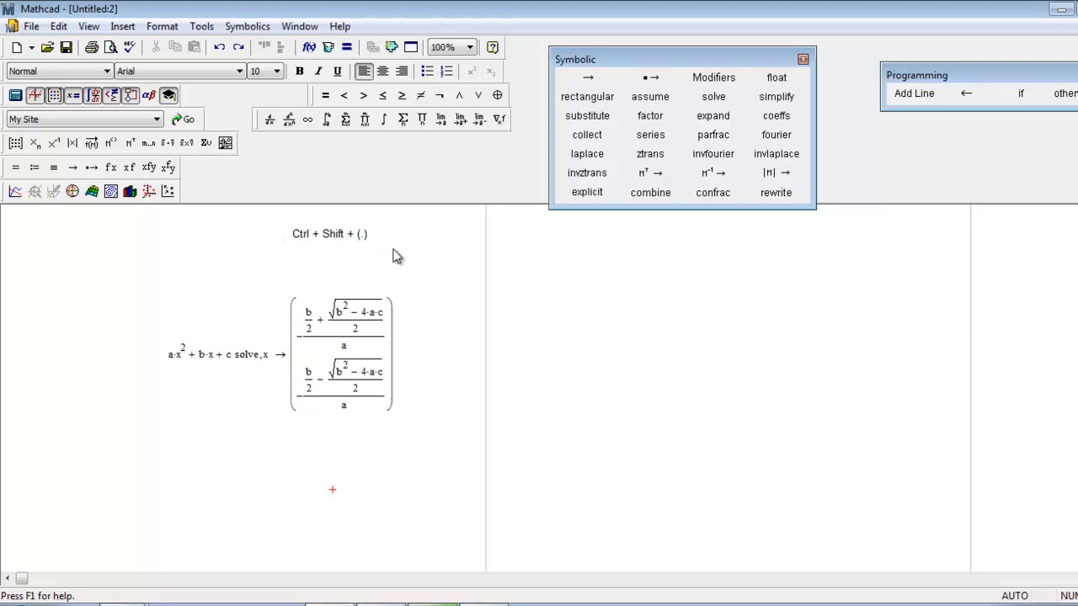
# - Set the coefficients to 6, 5 and −9, yielding roots ±√241/12 − 5/12
pyautogui.click(173, 354)
pyautogui.write('6')
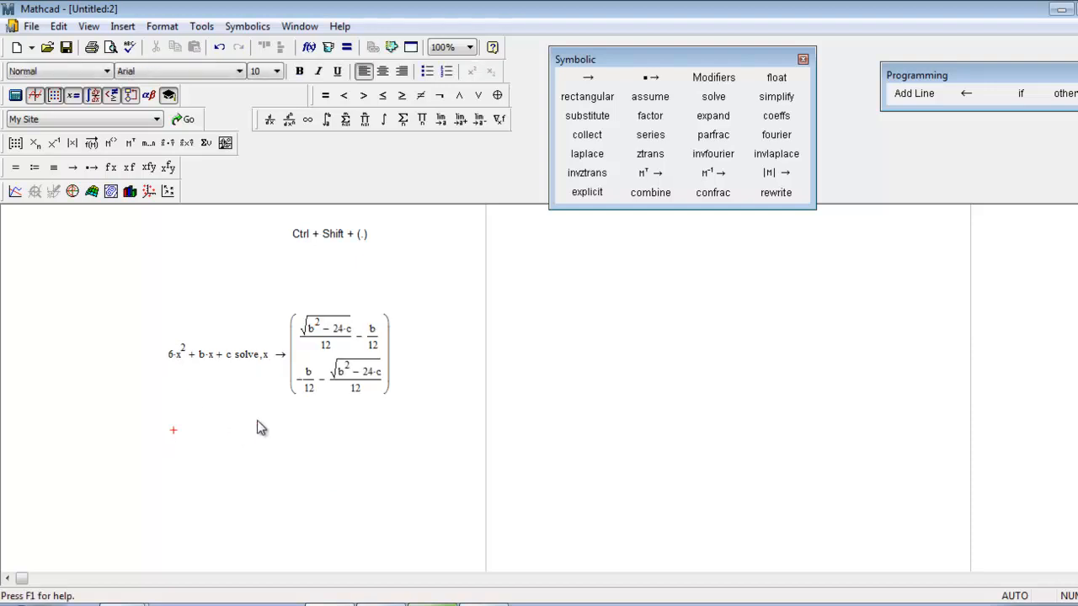
pyautogui.moveTo(347, 347)
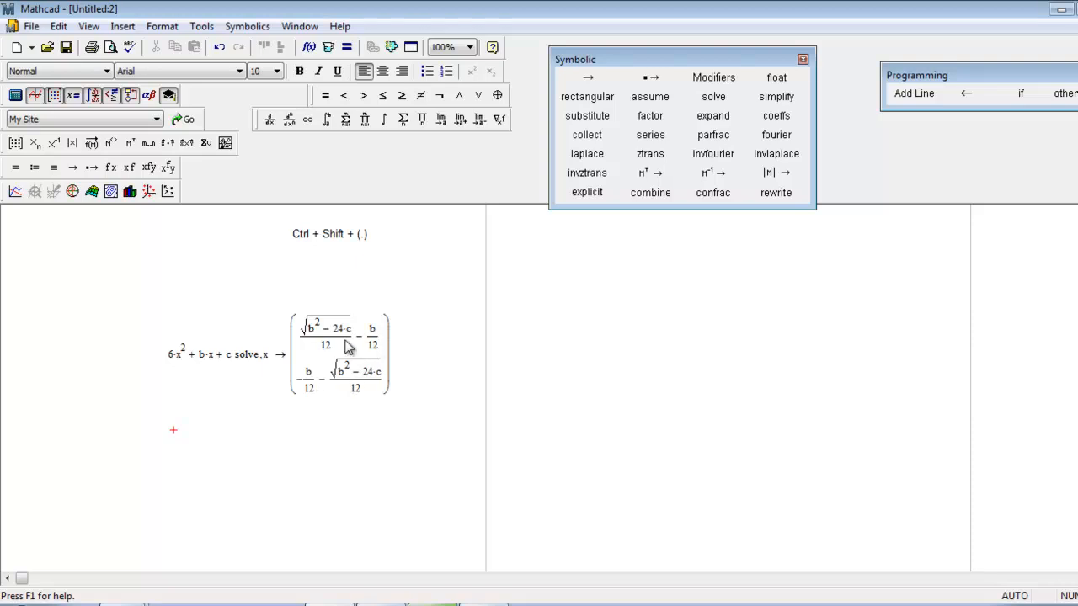
pyautogui.click(223, 394)
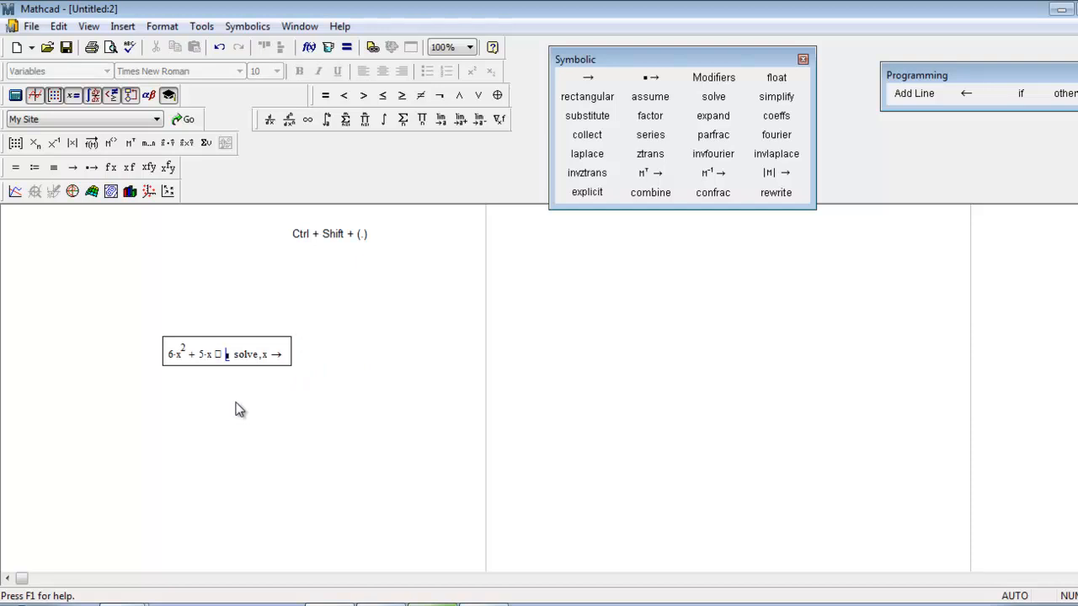
pyautogui.write('-')
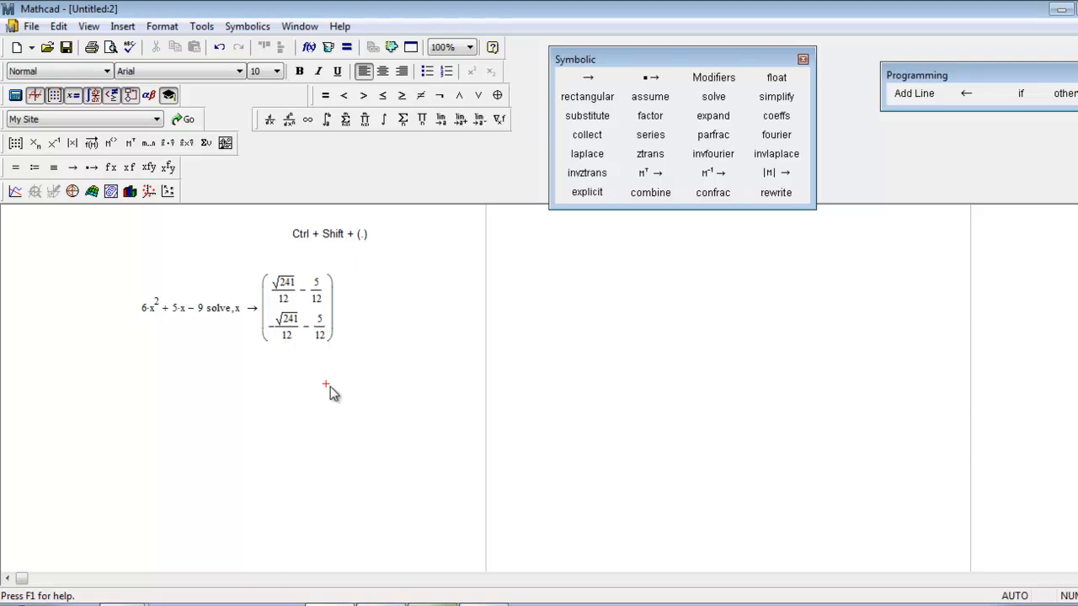
pyautogui.moveTo(357, 395)
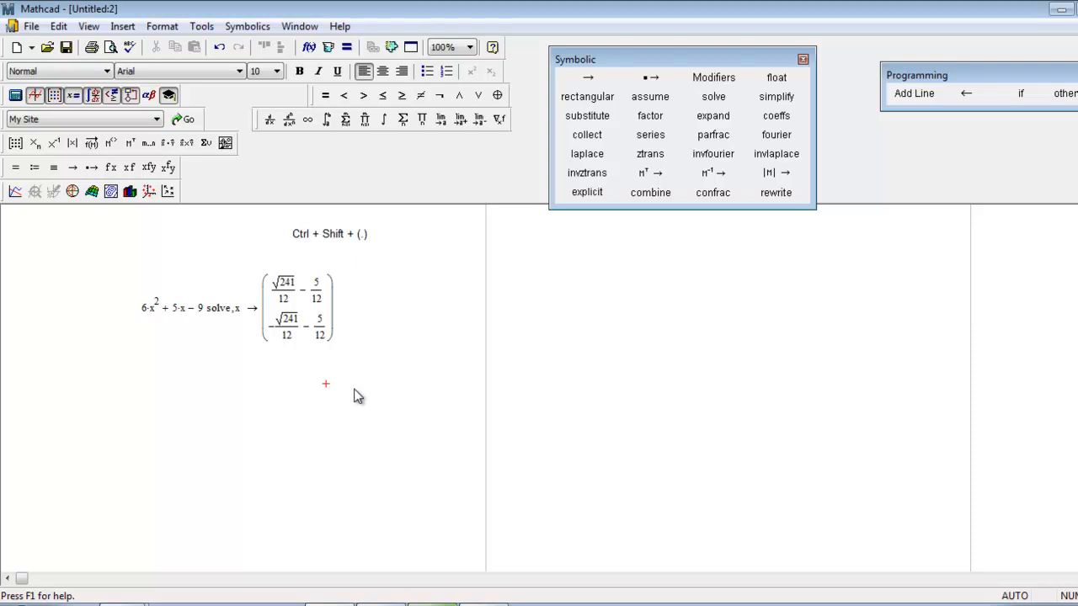
pyautogui.moveTo(302, 301)
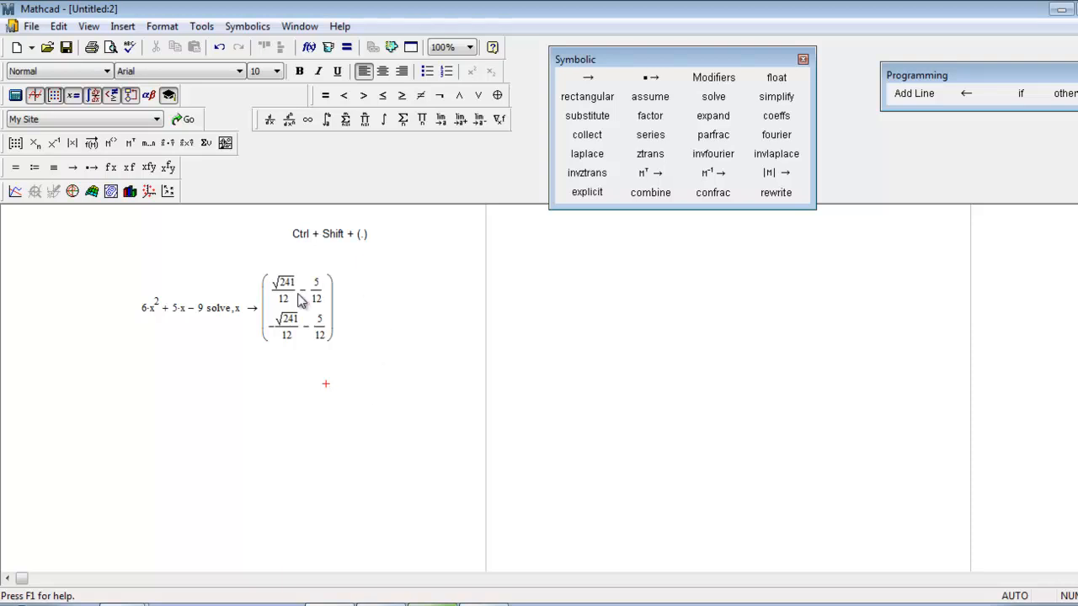
pyautogui.moveTo(380, 321)
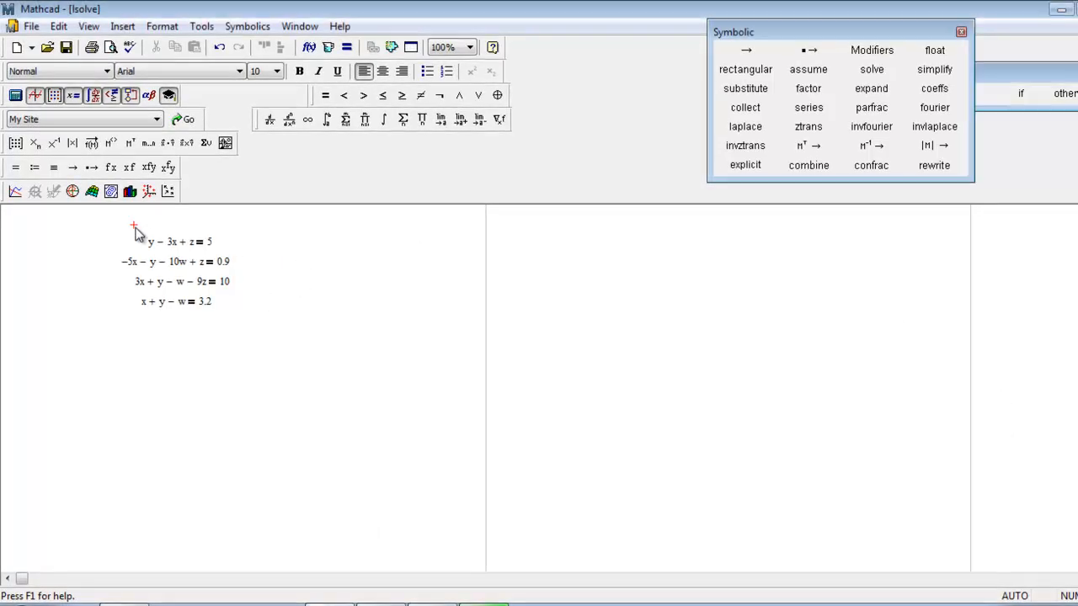
pyautogui.moveTo(424, 311)
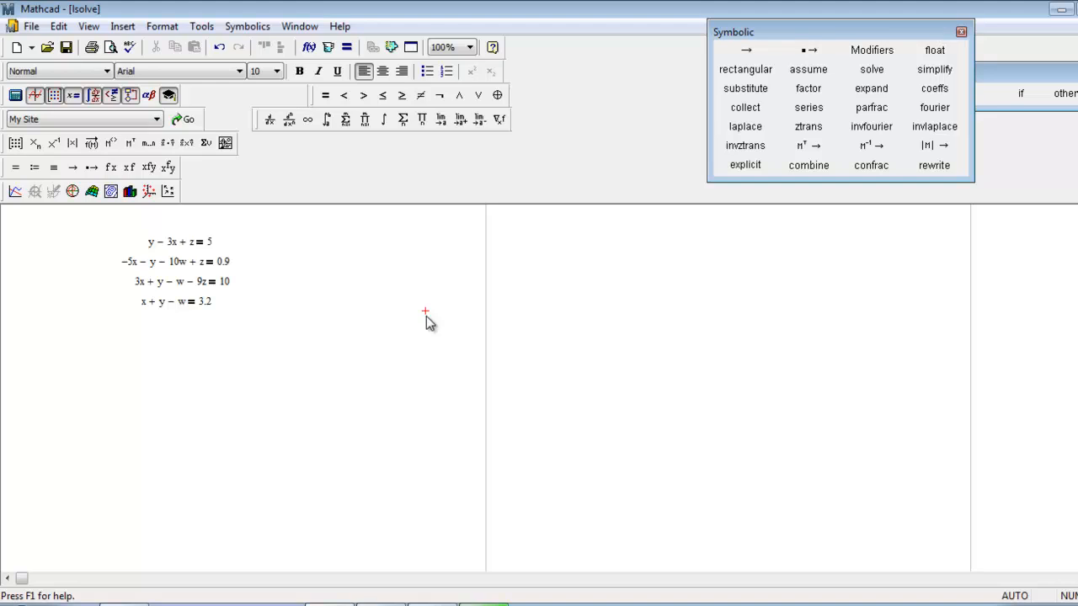
pyautogui.moveTo(180, 390)
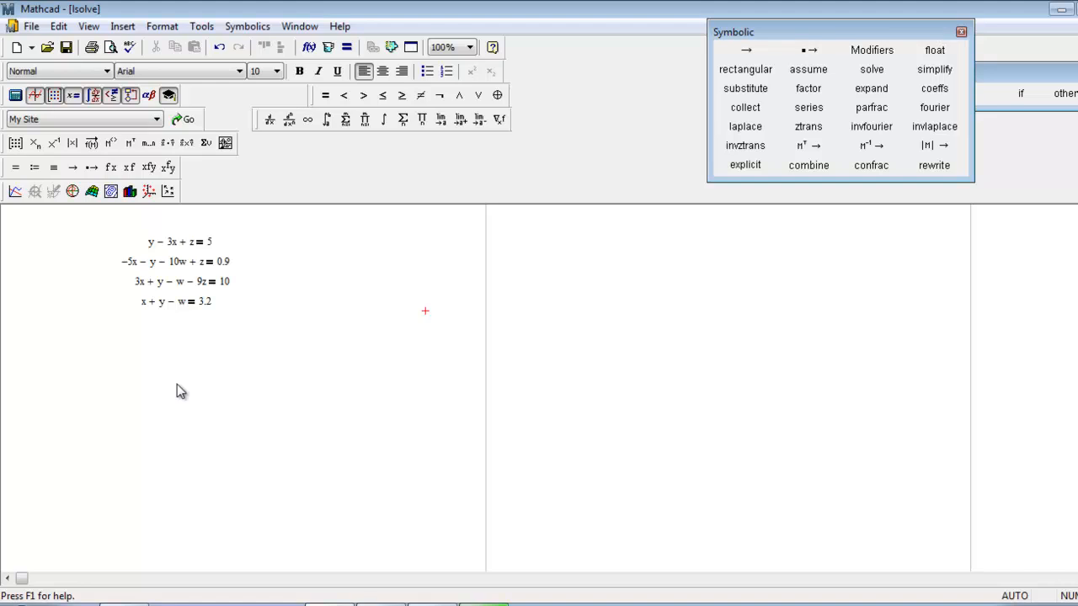
pyautogui.moveTo(129, 388)
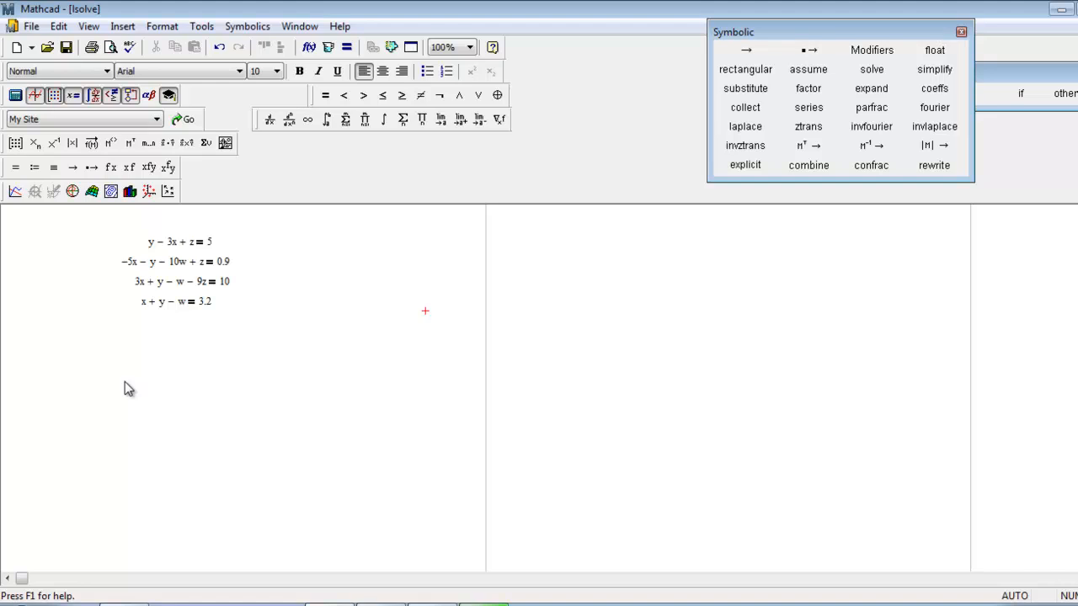
pyautogui.moveTo(200, 261)
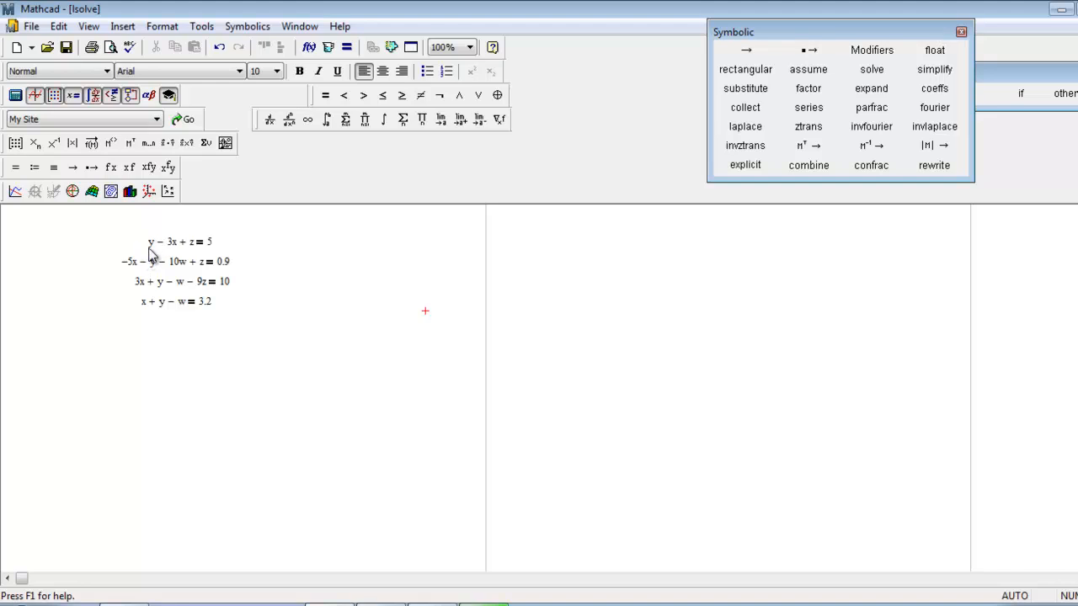
pyautogui.moveTo(191, 260)
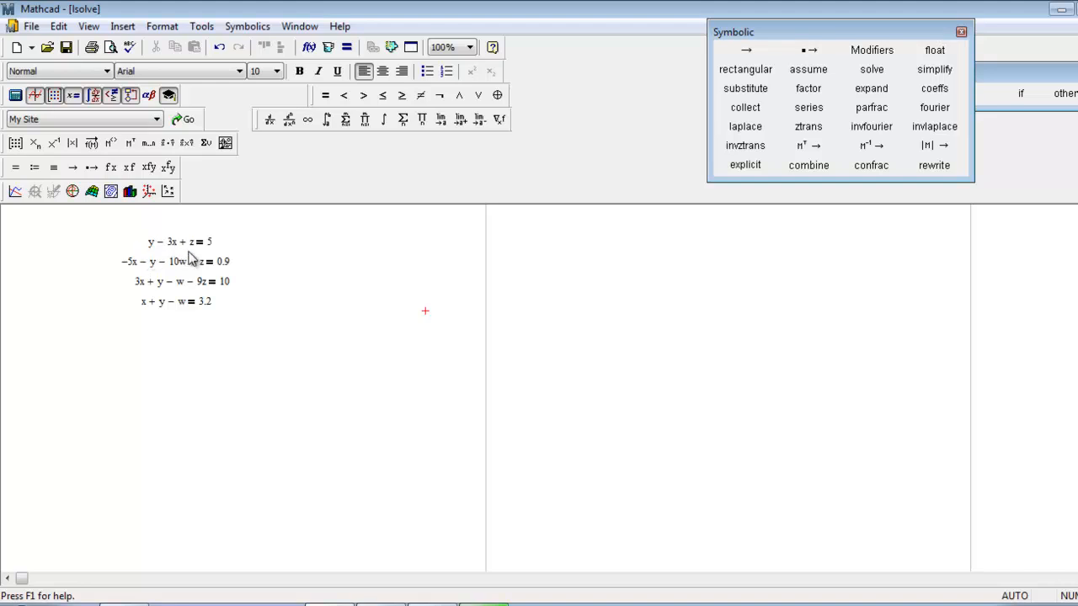
pyautogui.moveTo(170, 335)
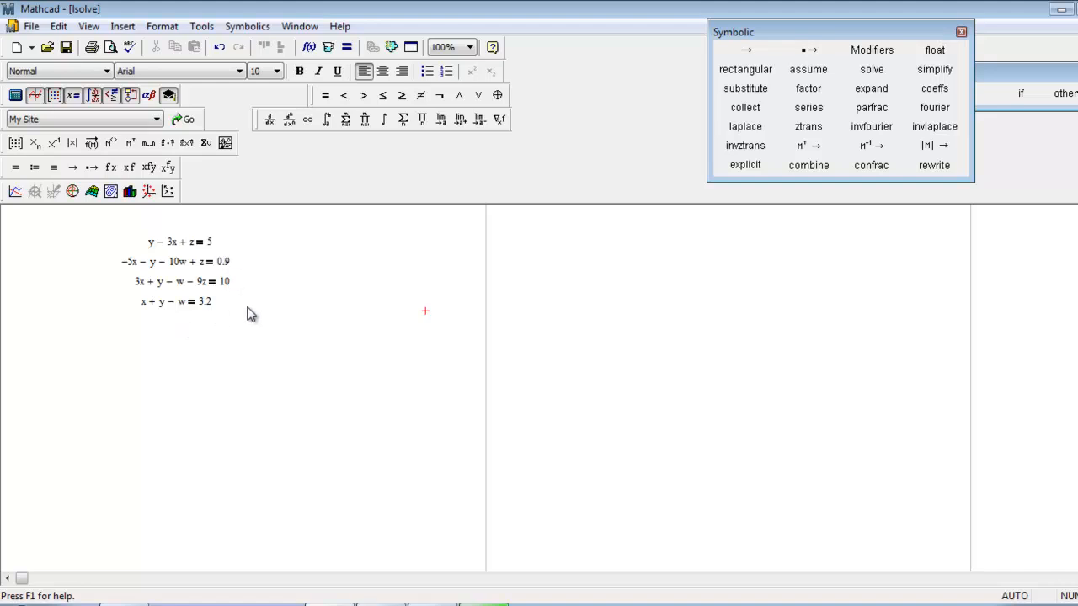
pyautogui.moveTo(304, 350)
pyautogui.write('M :=')
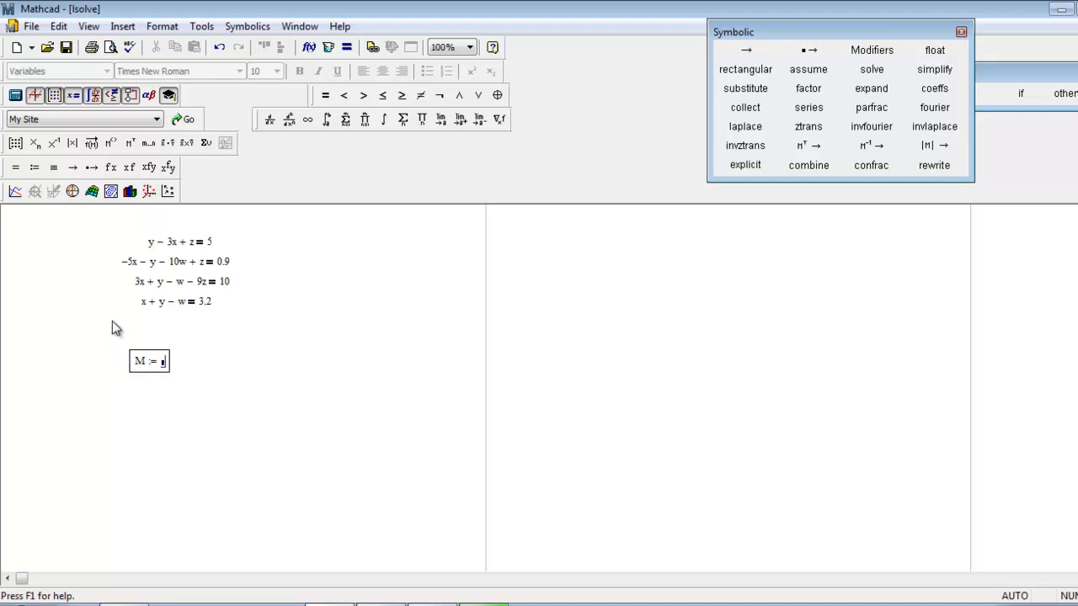
# - Insert a 4×4 matrix for M and fill in the four equations' coefficients
pyautogui.click(122, 26)
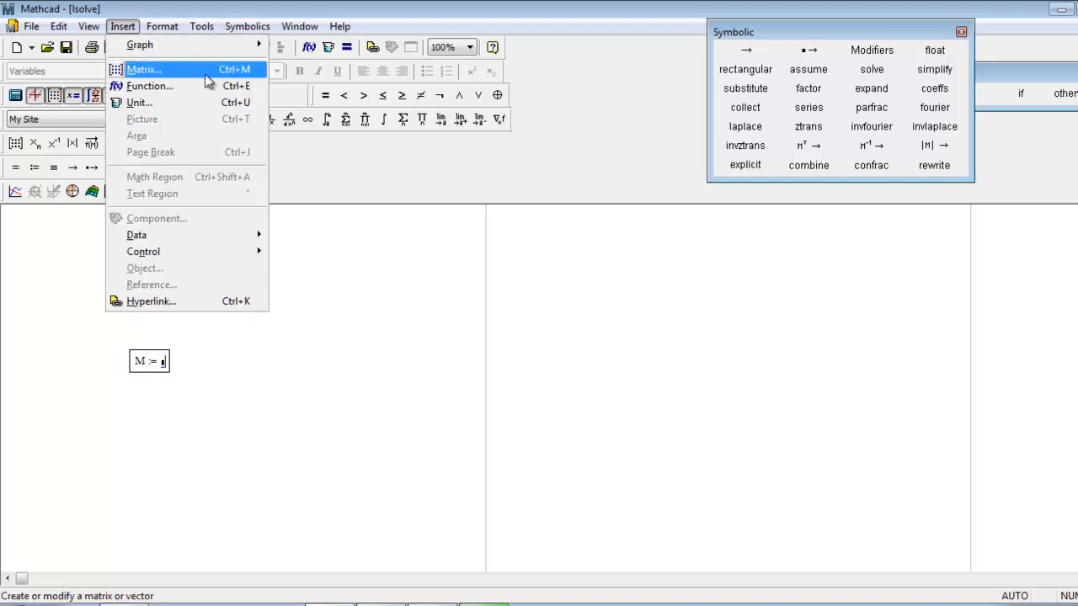
pyautogui.click(143, 69)
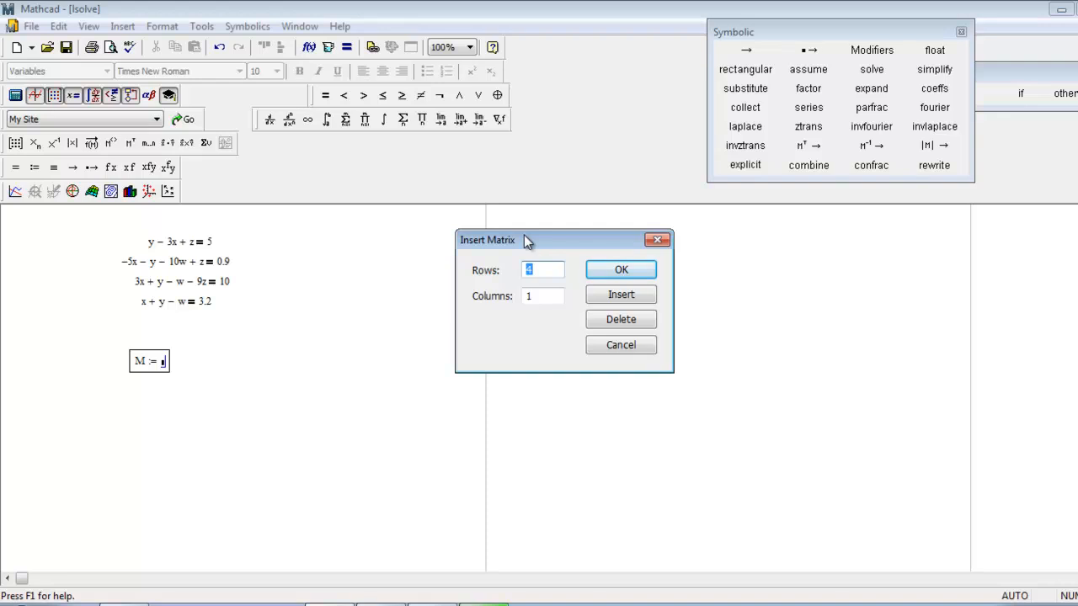
pyautogui.click(620, 270)
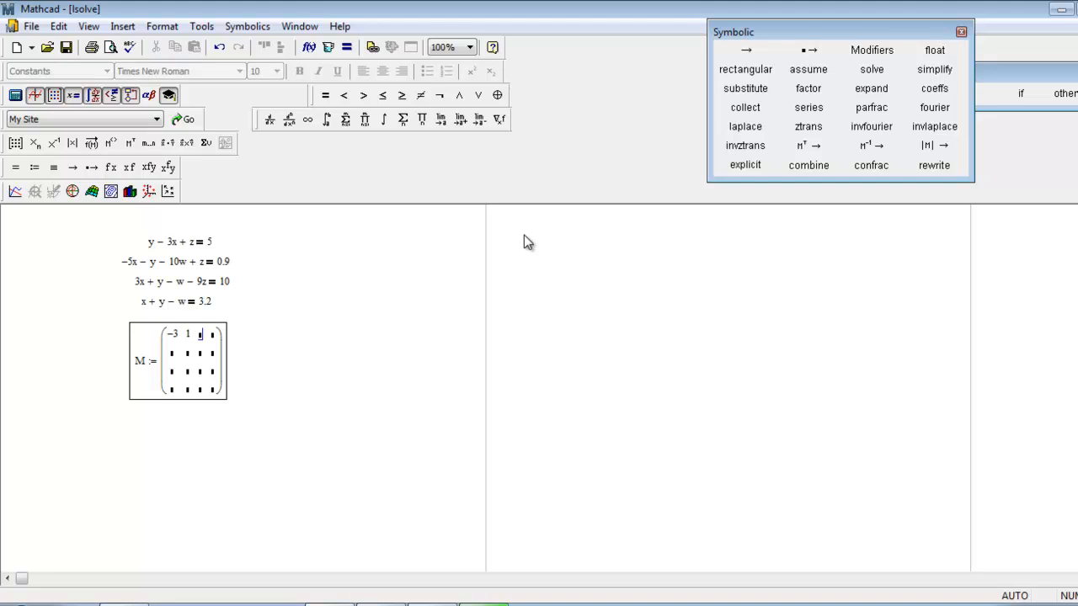
pyautogui.write('0')
pyautogui.click(212, 334)
pyautogui.write('1')
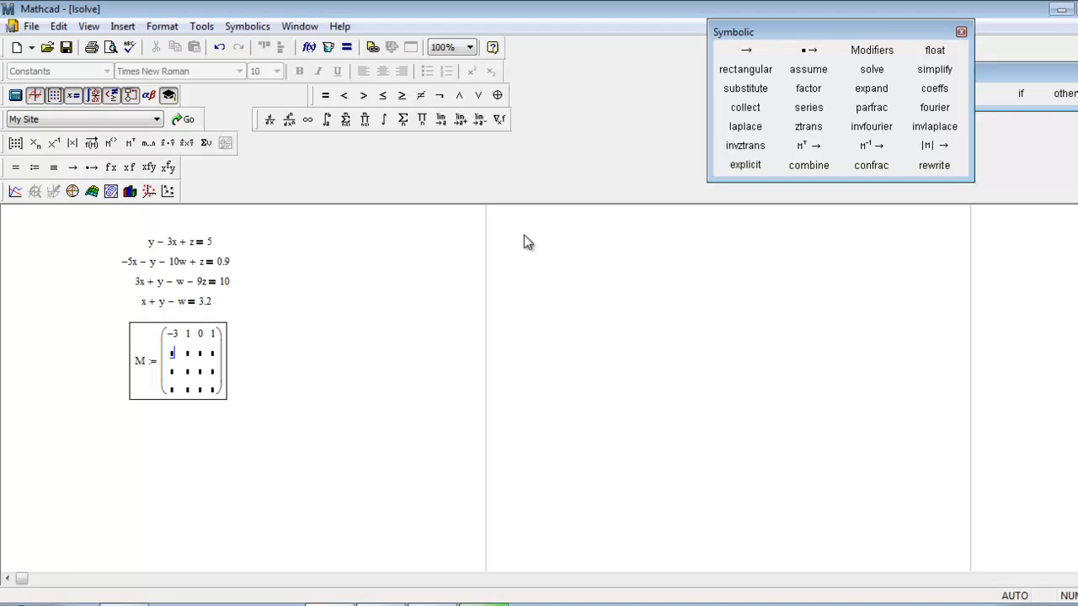
pyautogui.write('-5')
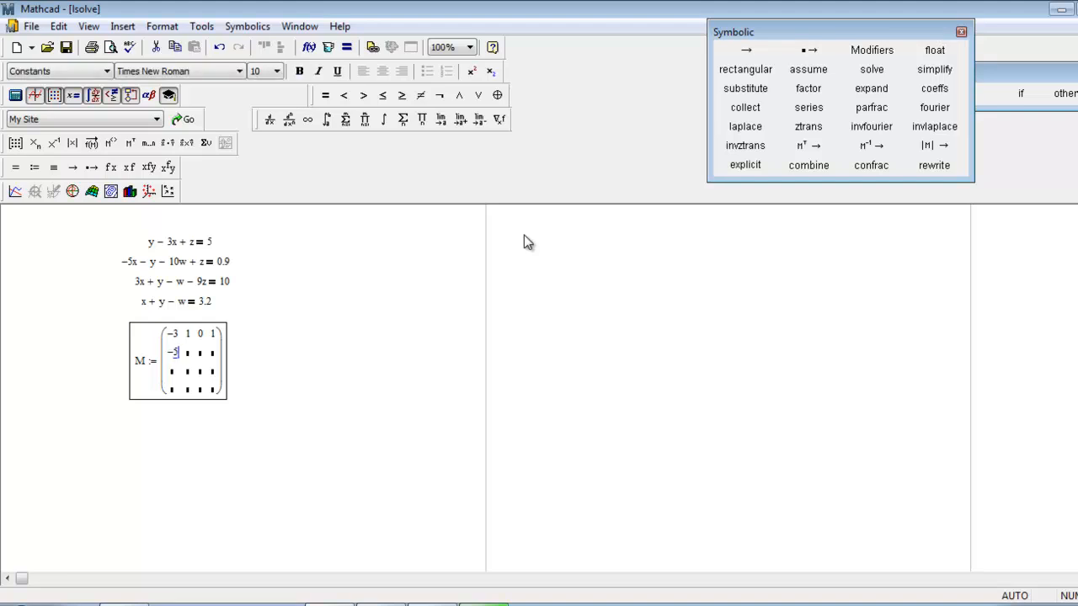
pyautogui.write('-1')
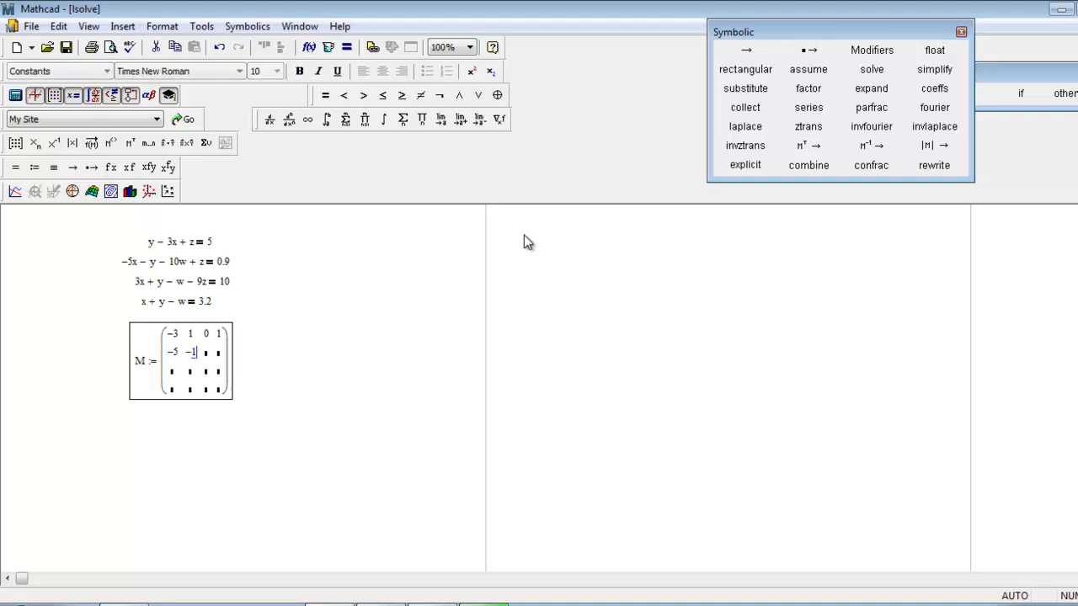
pyautogui.write('-10')
pyautogui.click(218, 370)
pyautogui.write('-9')
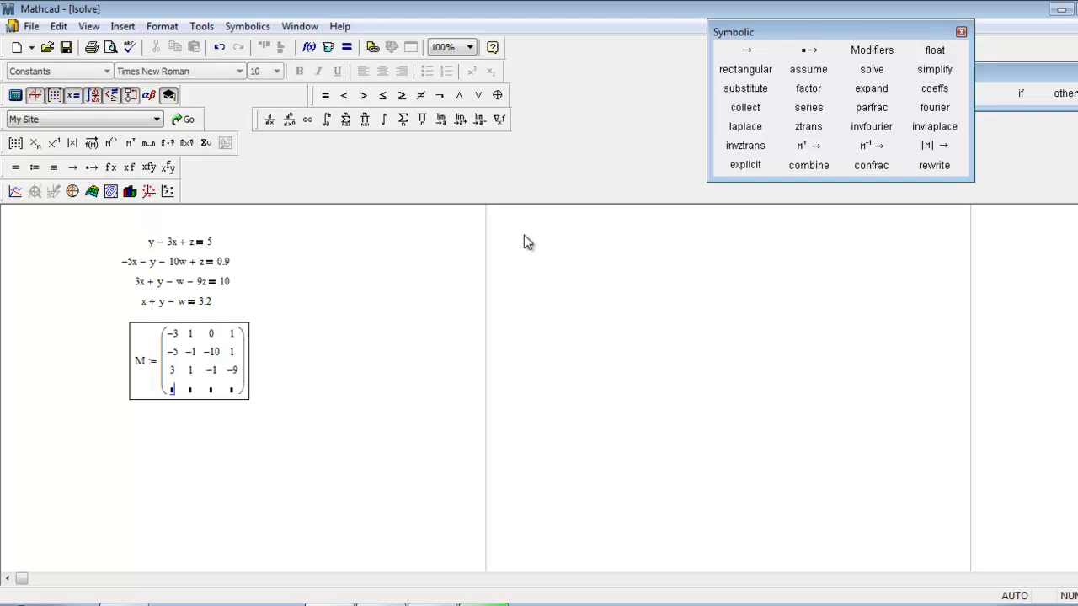
pyautogui.write('1 1')
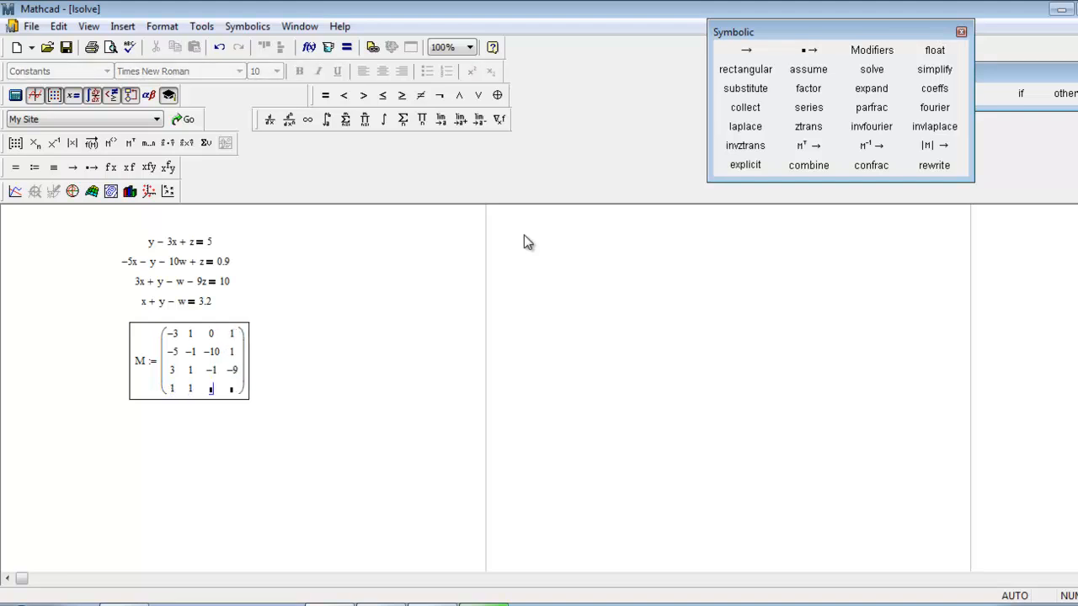
pyautogui.write('0')
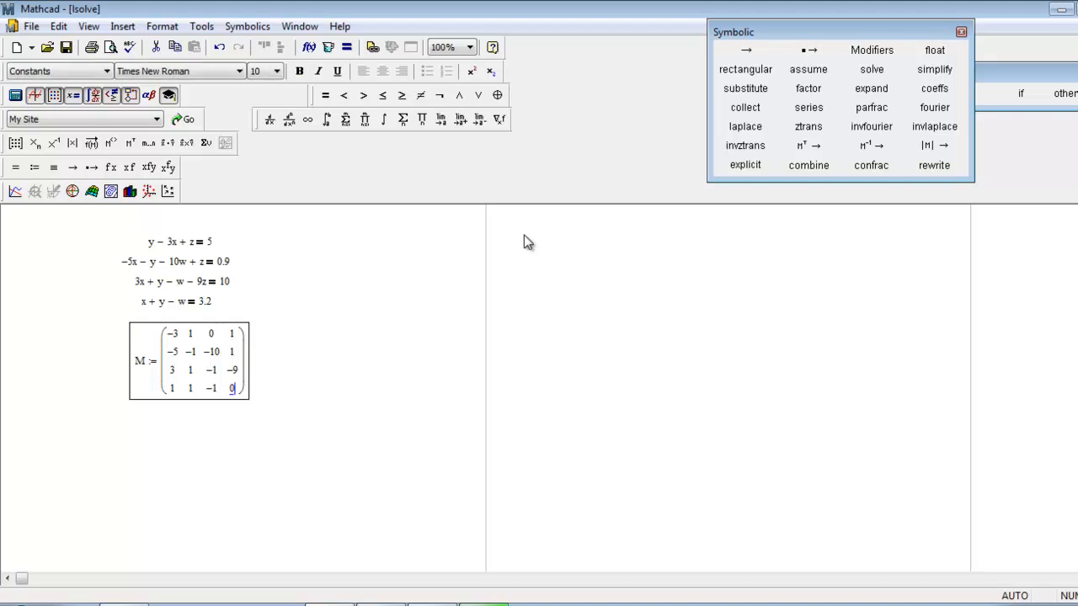
pyautogui.moveTo(295, 373)
pyautogui.write('v')
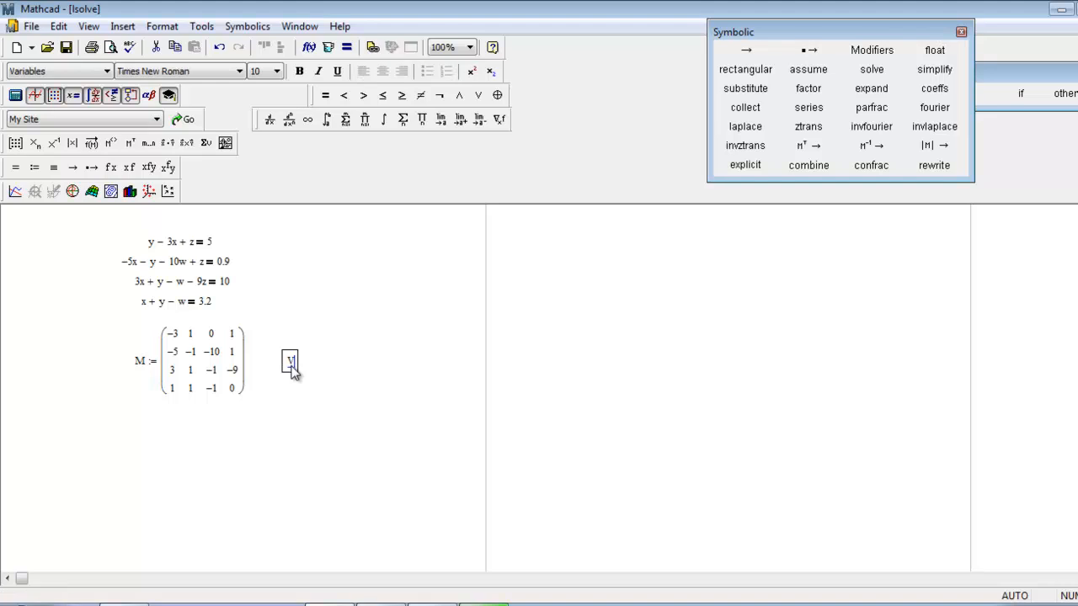
# - Define V as a 4×1 column vector holding 5, 0.9, 10 and 3.2
pyautogui.write(':=')
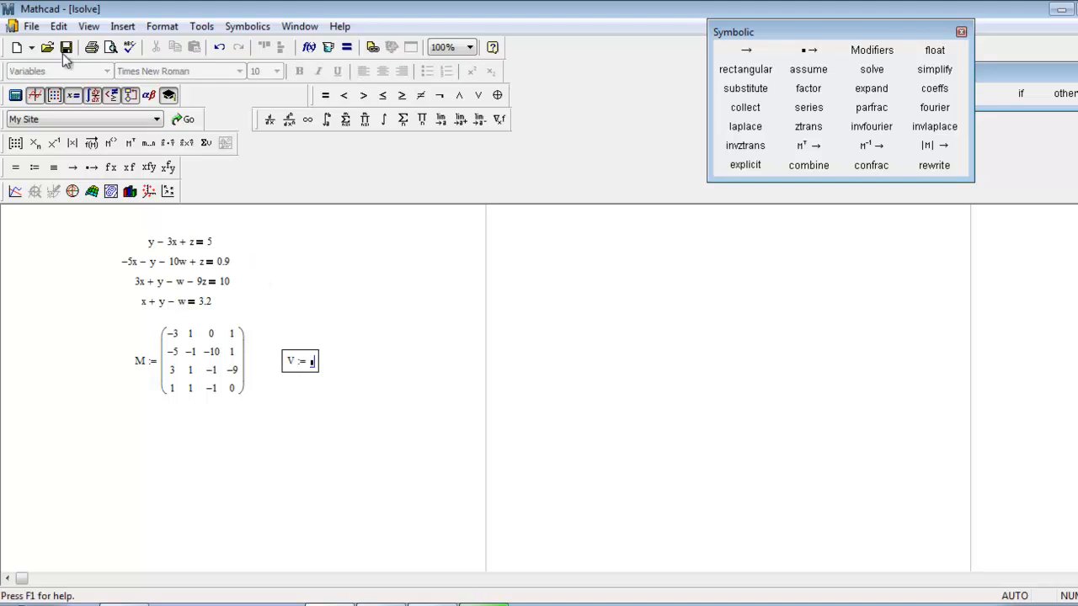
pyautogui.click(122, 26)
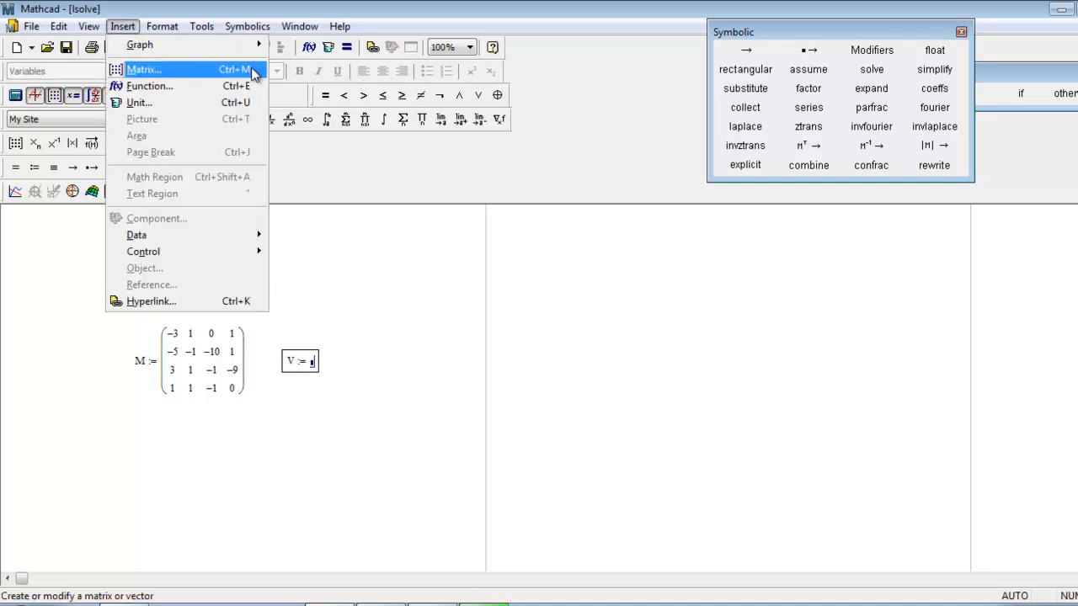
pyautogui.click(144, 69)
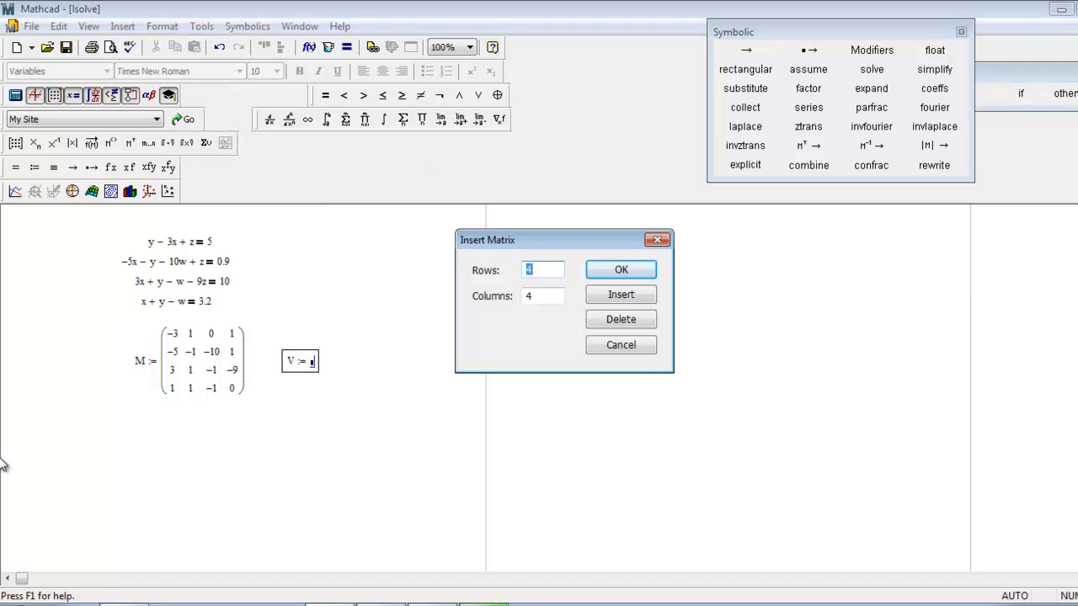
pyautogui.click(620, 269)
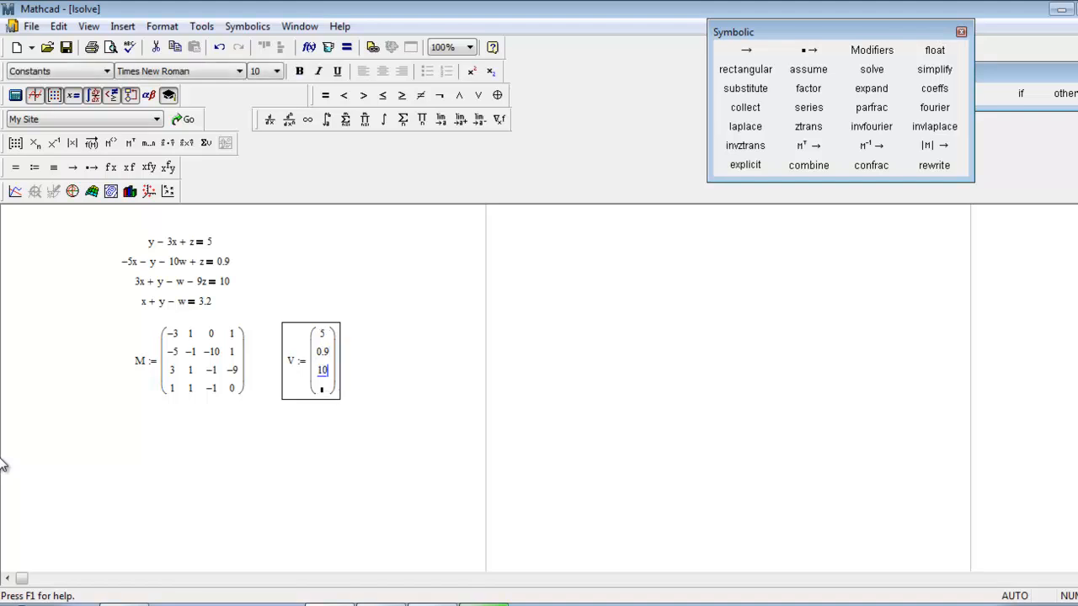
pyautogui.write('3.2')
pyautogui.write('solution := lso')
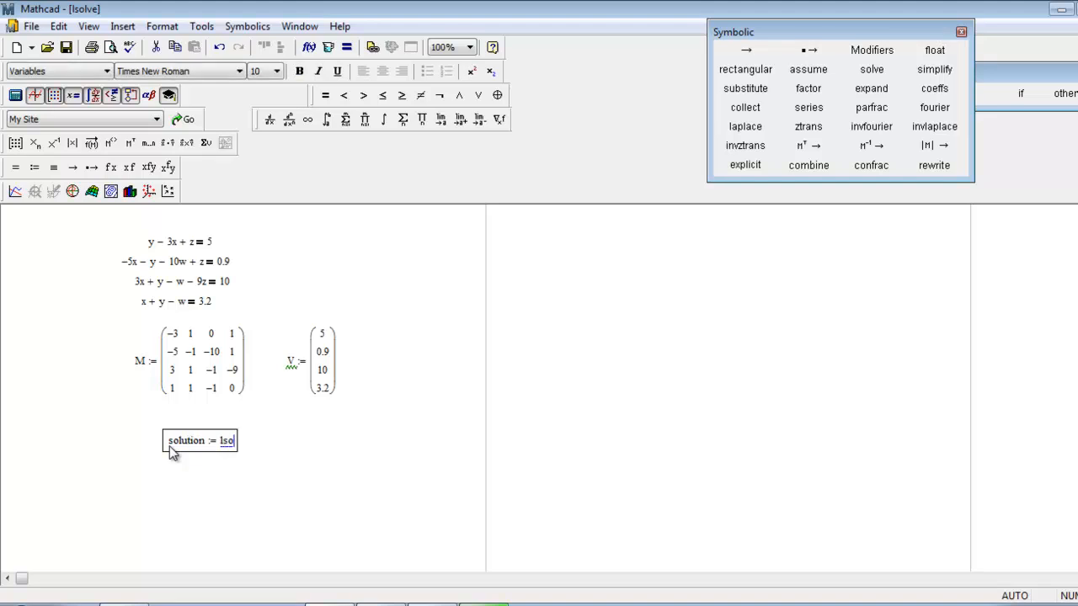
# - Define solution as lsolve(M,V)
pyautogui.write('lve(')
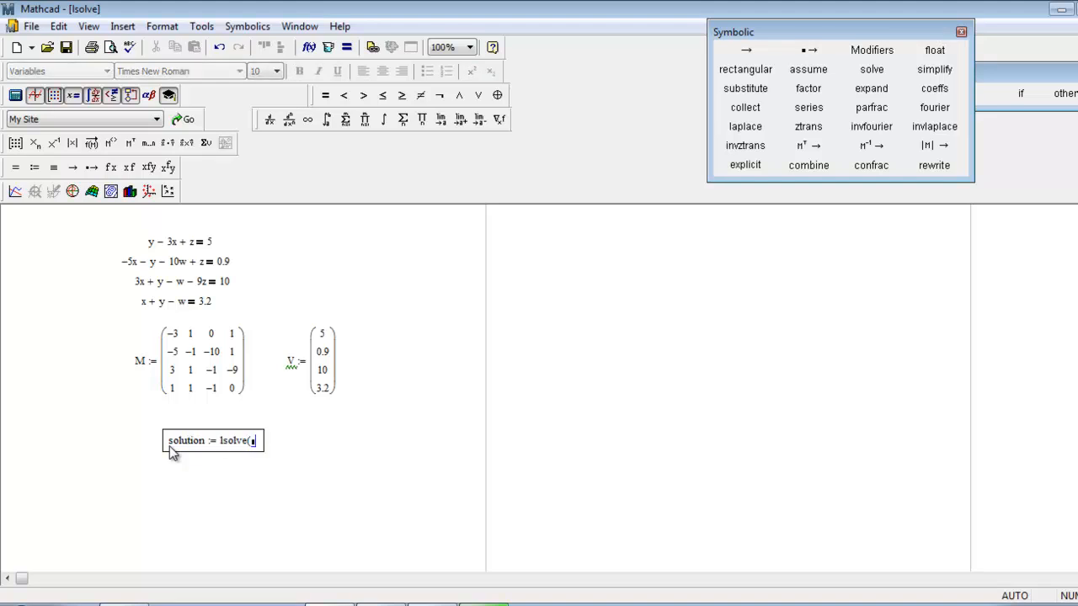
pyautogui.write('M,')
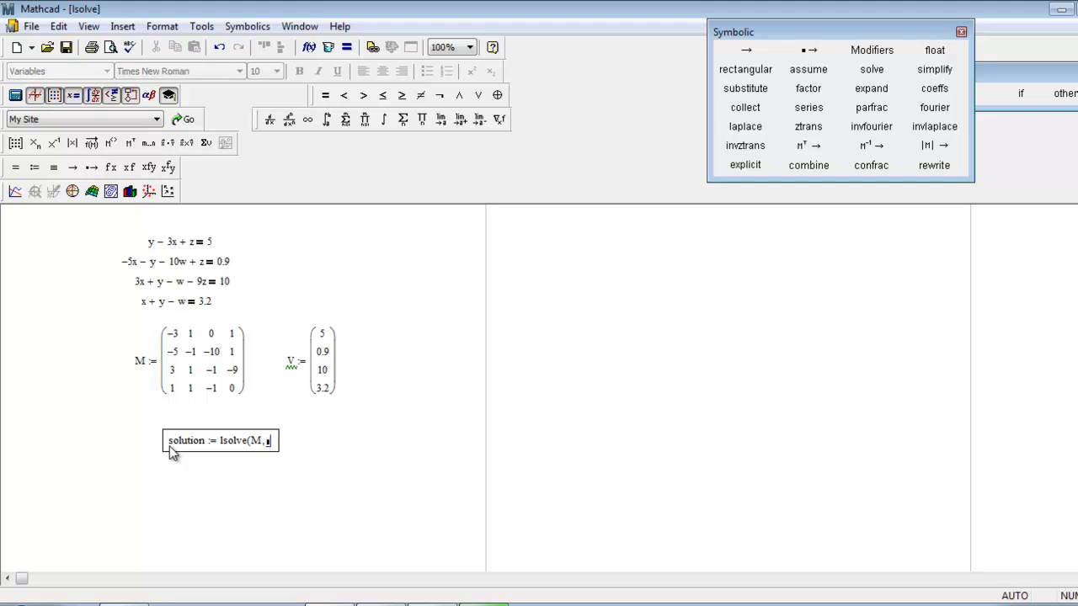
pyautogui.write('V)')
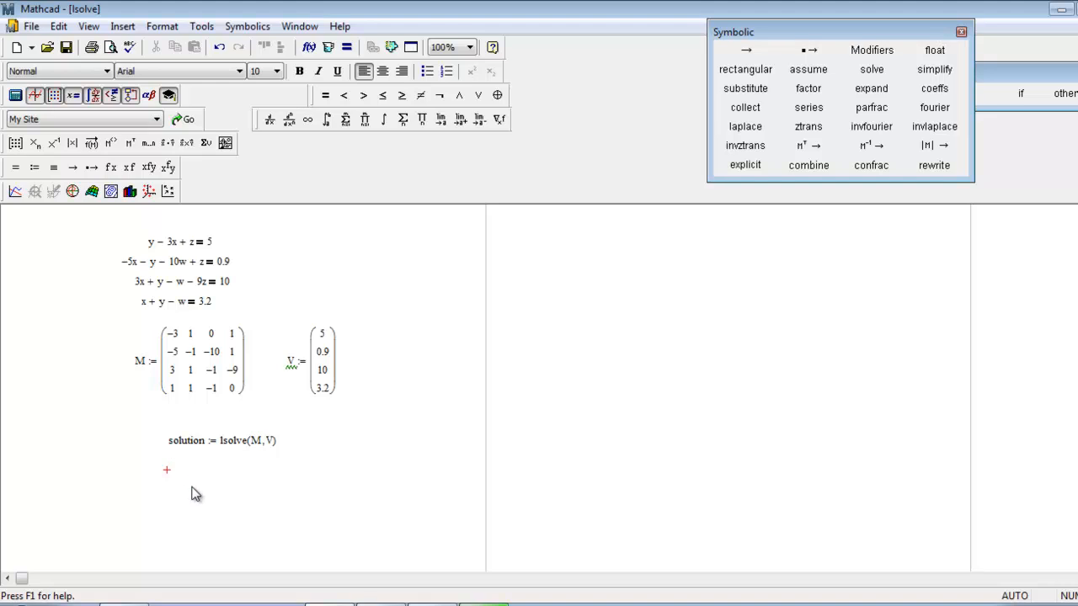
# - Evaluate solution to display the vector −0.727, 3.736, −0.192, −0.917
pyautogui.write('solu')
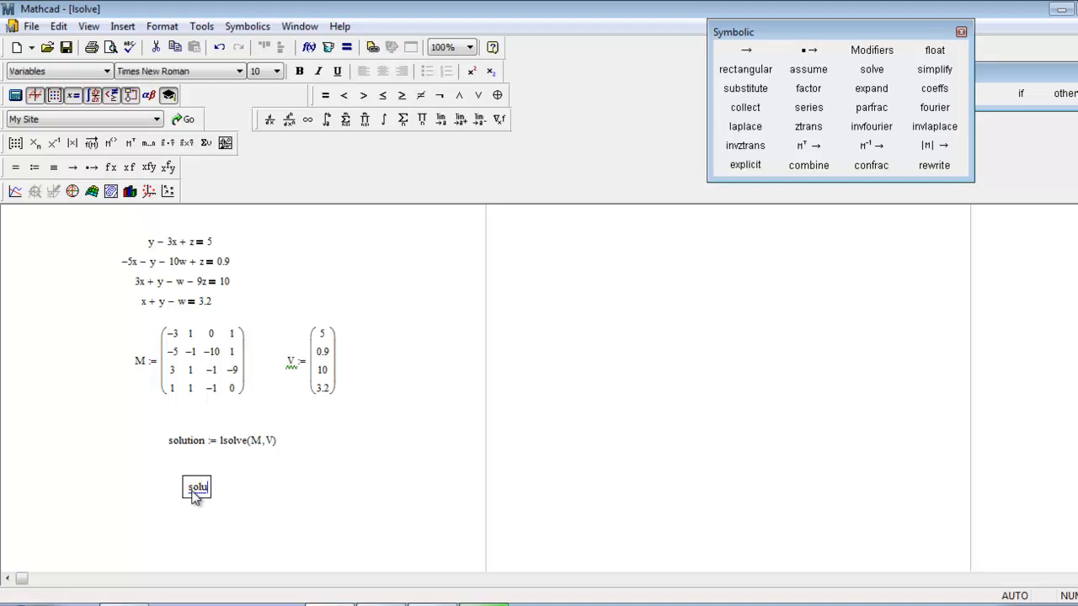
pyautogui.write('tion')
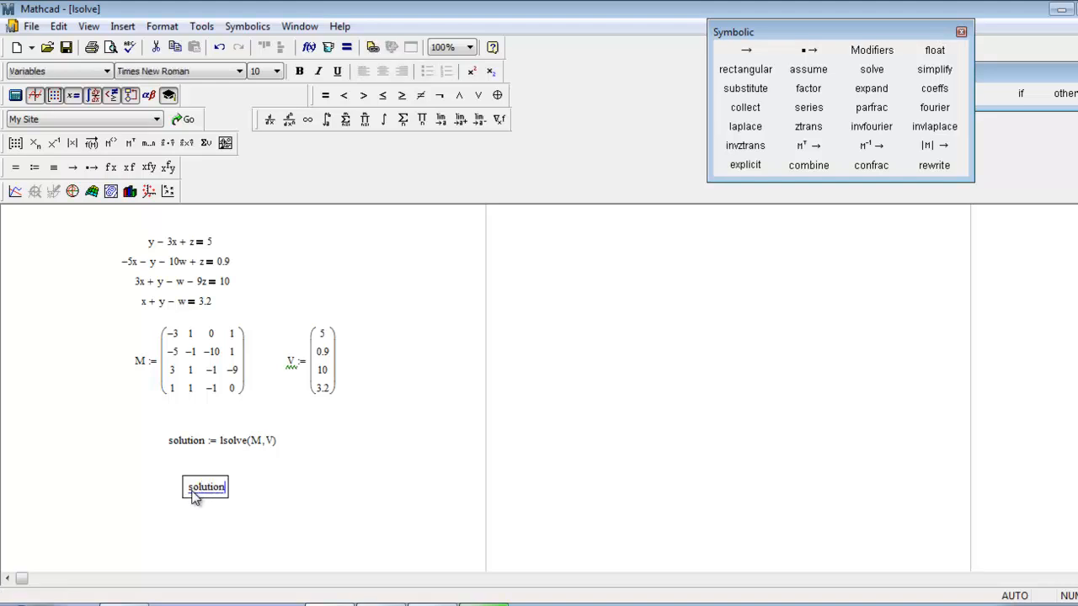
pyautogui.click(206, 487)
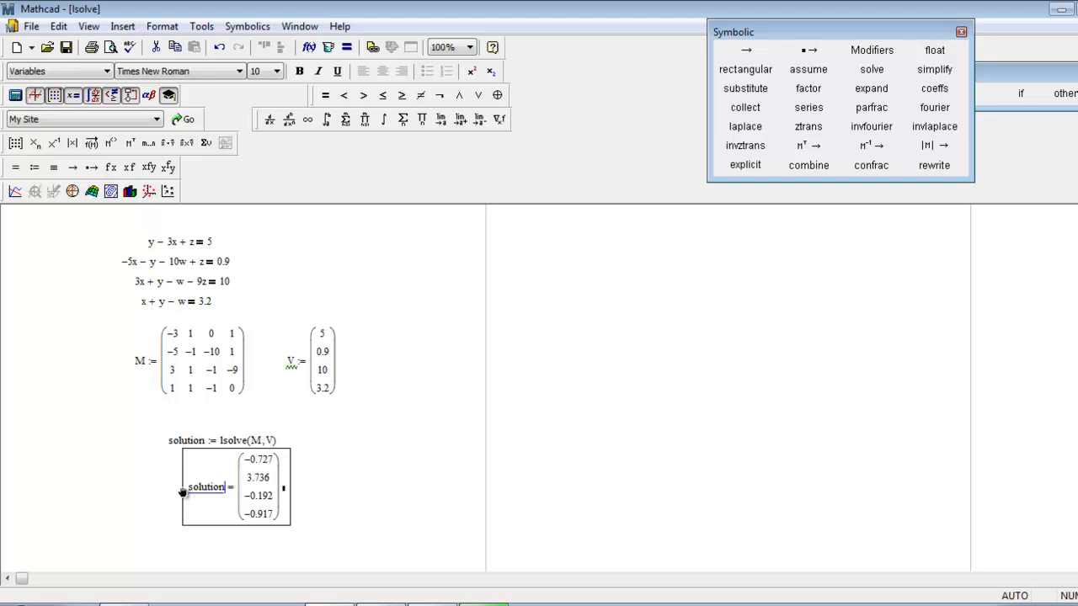
pyautogui.click(200, 461)
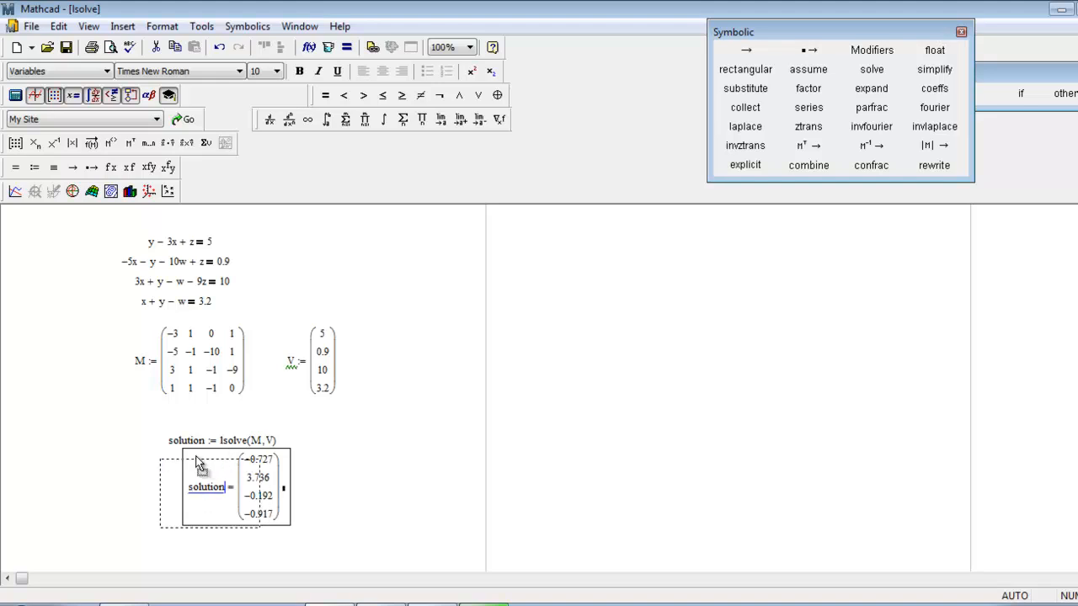